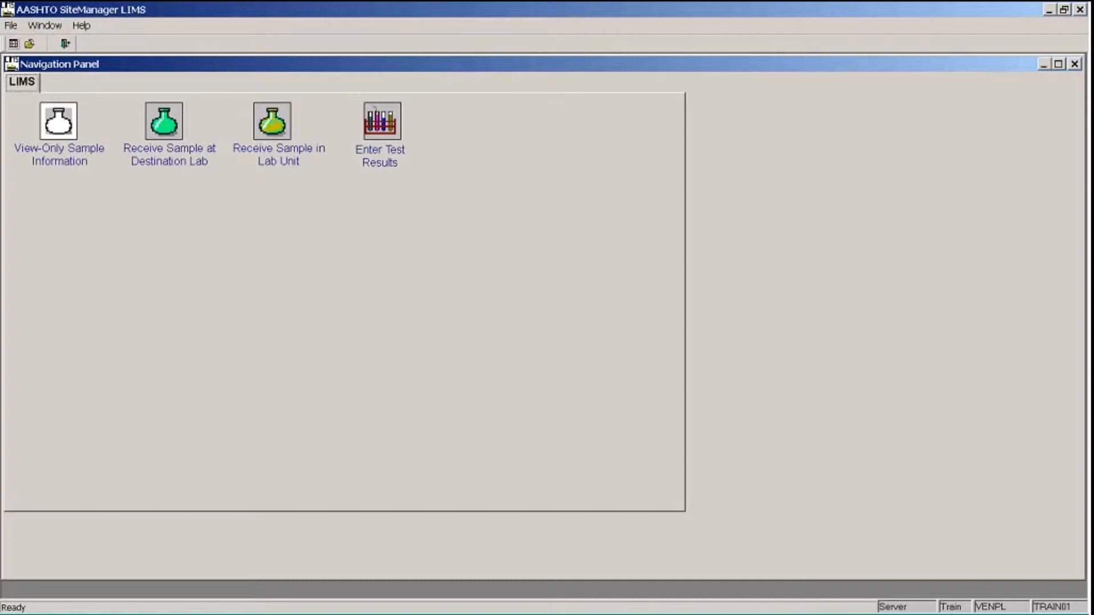
{"action": "mouse_move", "coordinate": [547, 251]}
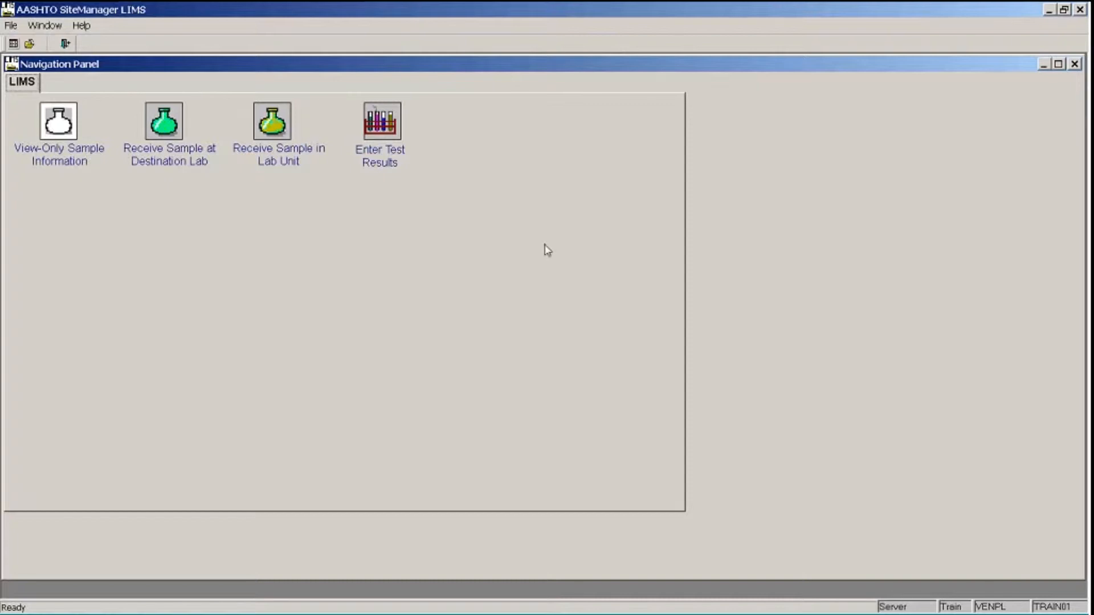
In View-Only Sample Information, add the criterion Logged By contains TRAIN.
{"action": "double_click", "coordinate": [58, 120]}
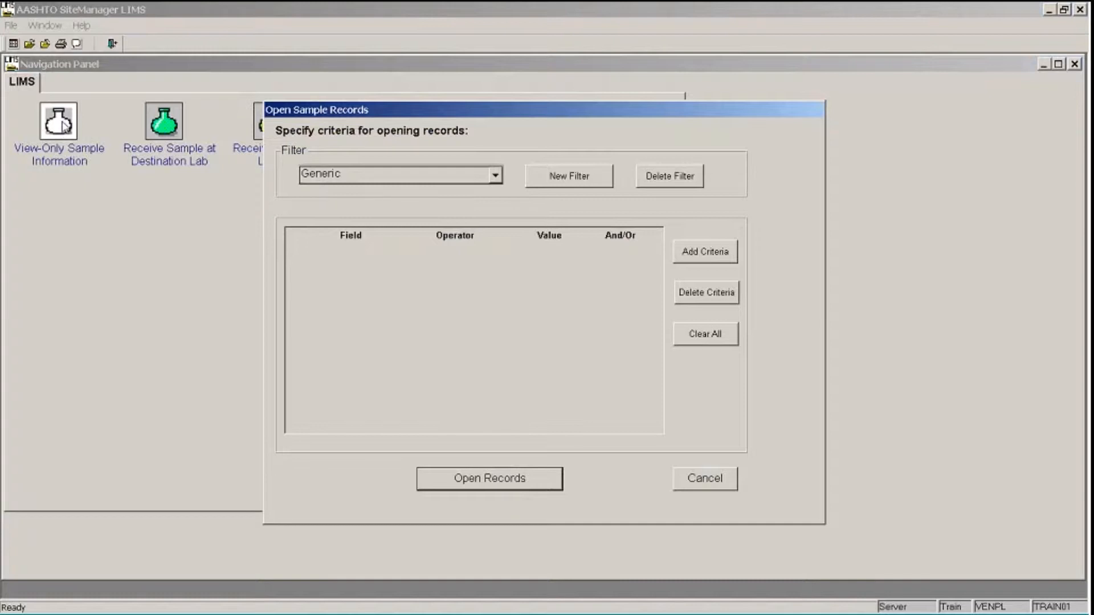
{"action": "mouse_move", "coordinate": [698, 264]}
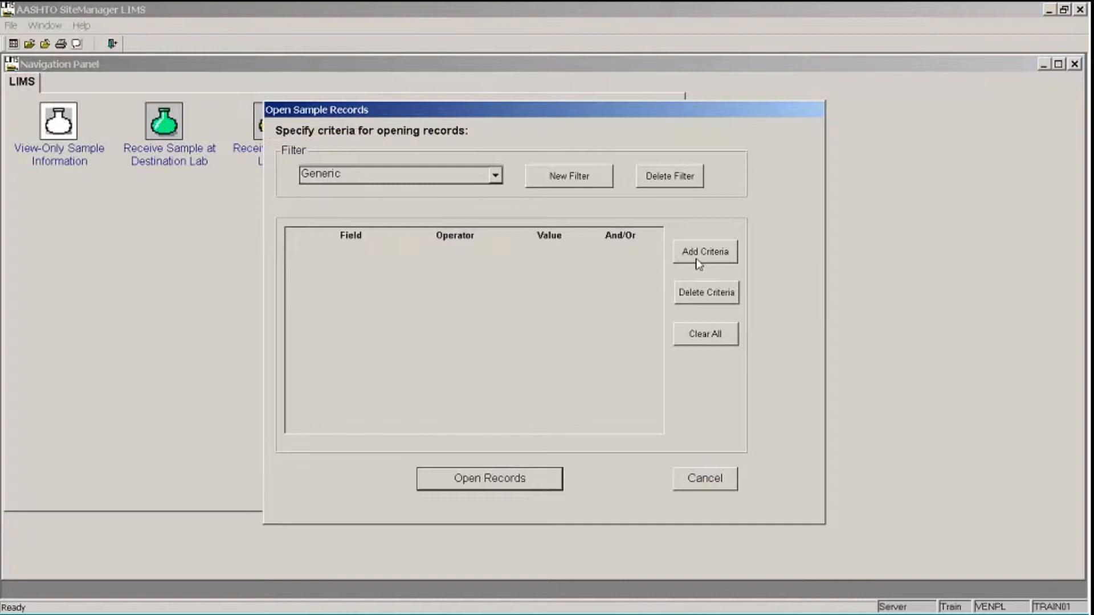
{"action": "left_click", "coordinate": [705, 251]}
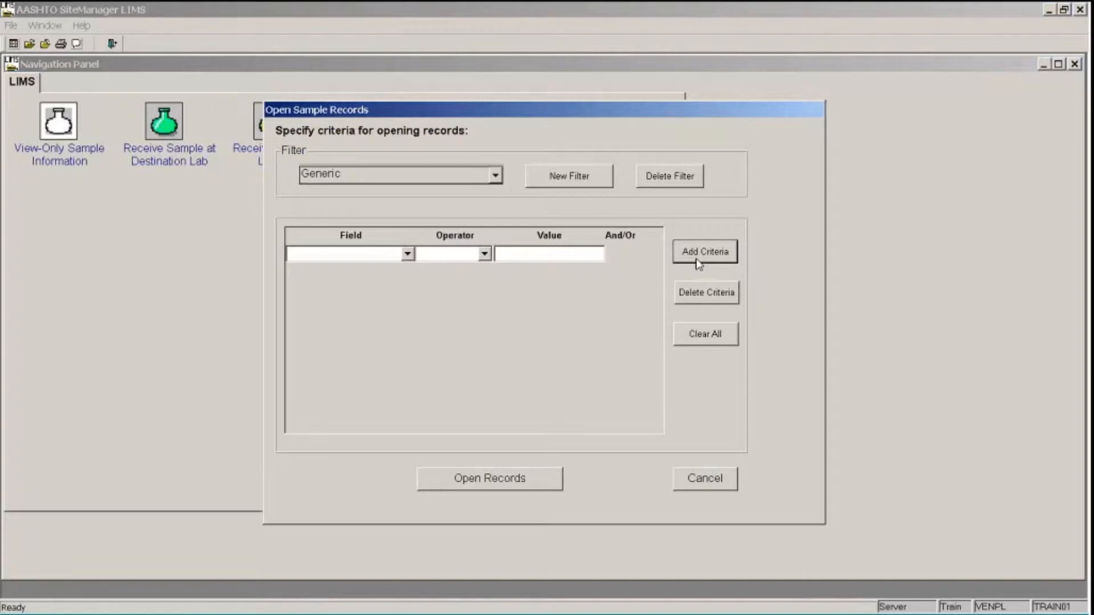
{"action": "left_click", "coordinate": [408, 253]}
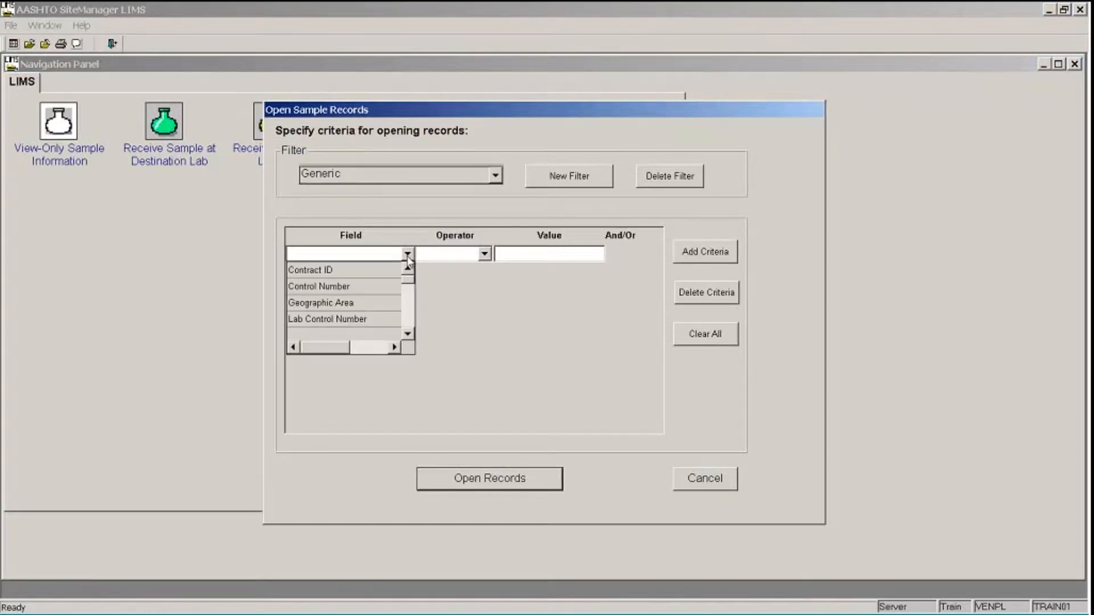
{"action": "scroll", "scroll_direction": "down", "scroll_amount": 3}
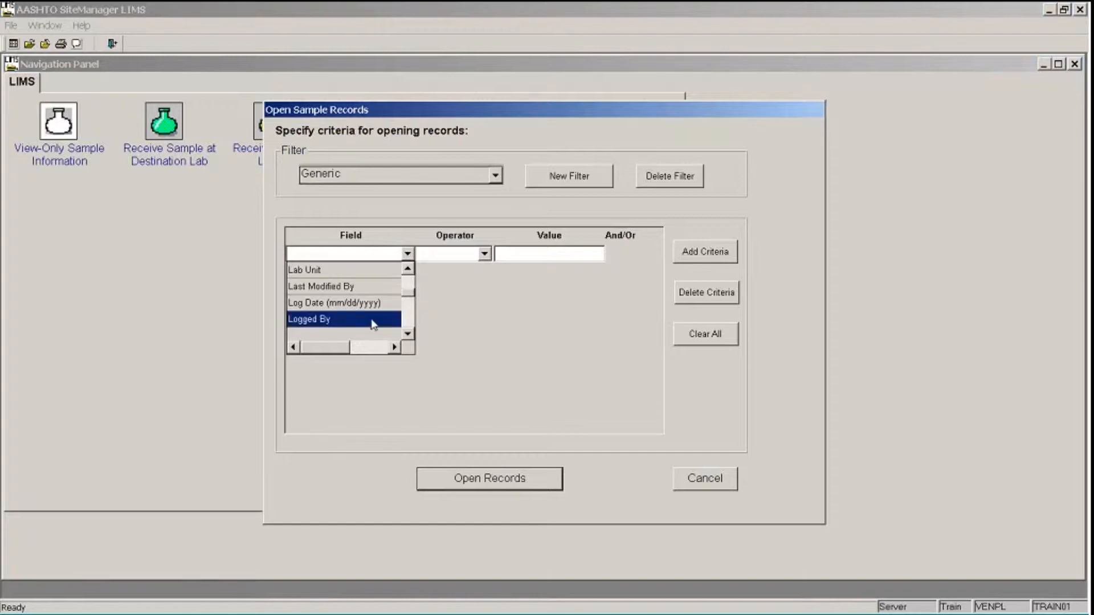
{"action": "left_click", "coordinate": [309, 319]}
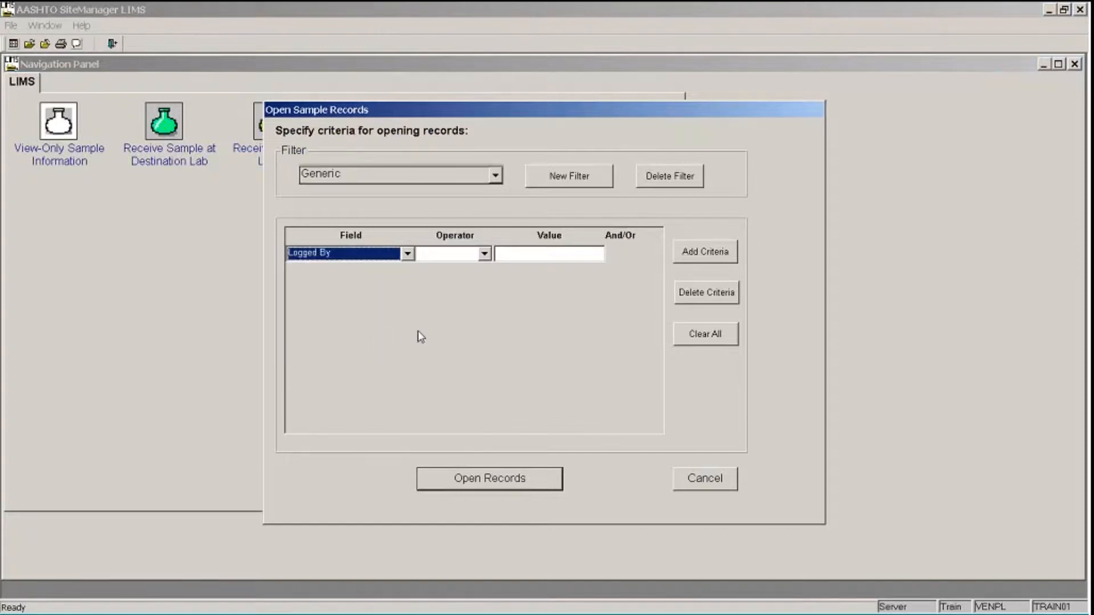
{"action": "left_click", "coordinate": [483, 253]}
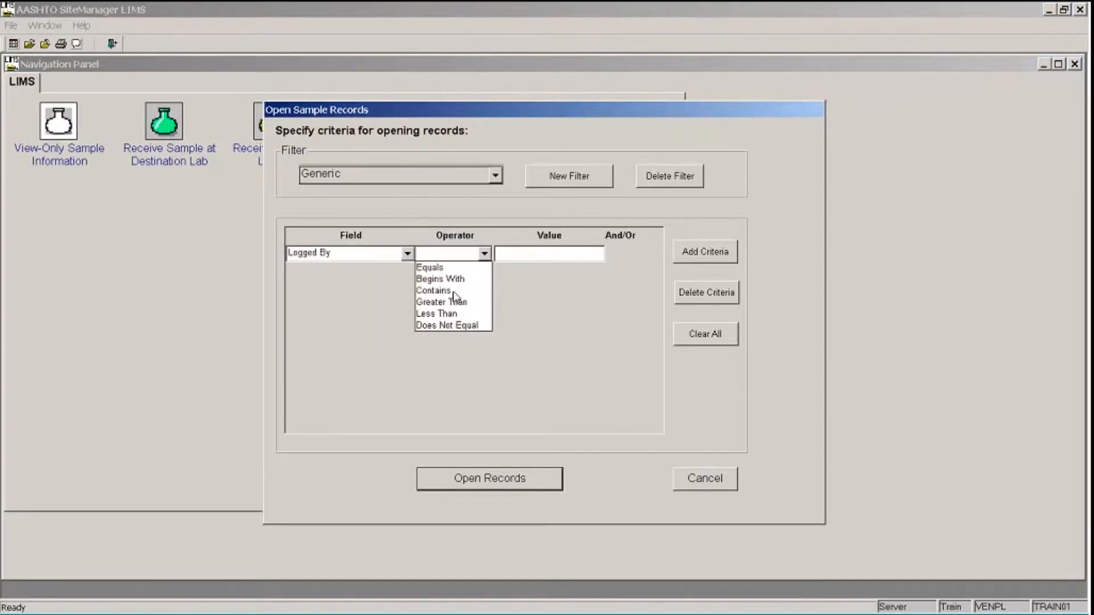
{"action": "left_click", "coordinate": [433, 291]}
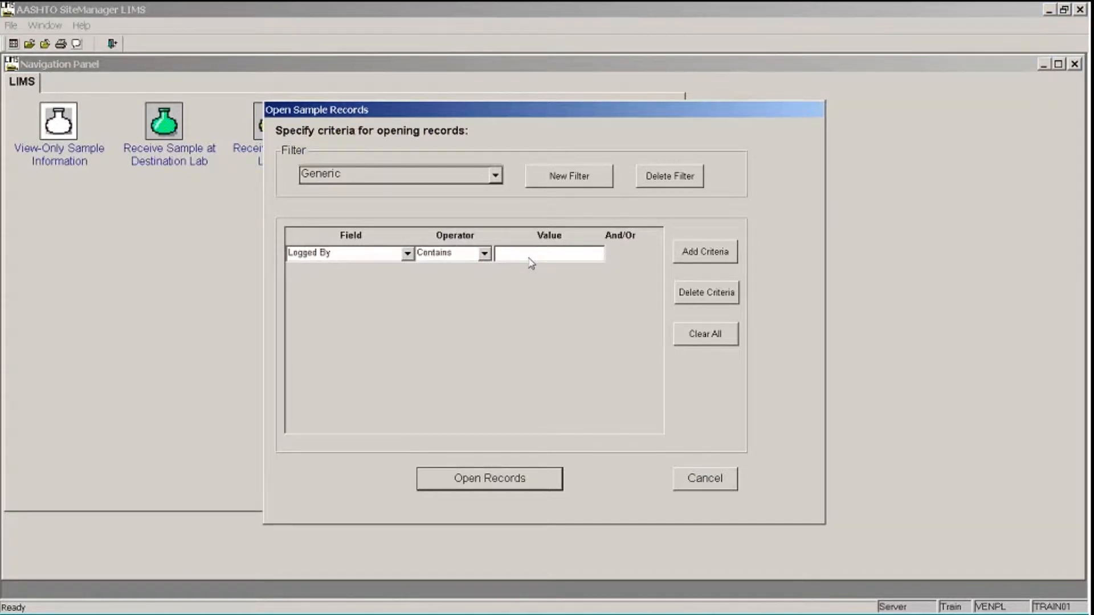
{"action": "type", "text": "1"}
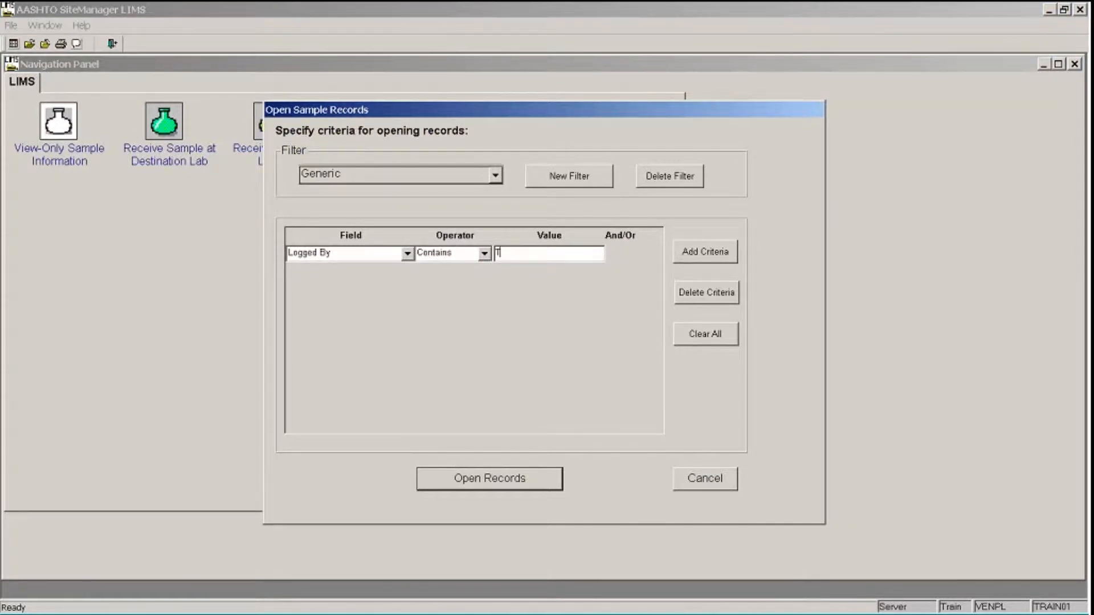
{"action": "type", "text": "TRAIN"}
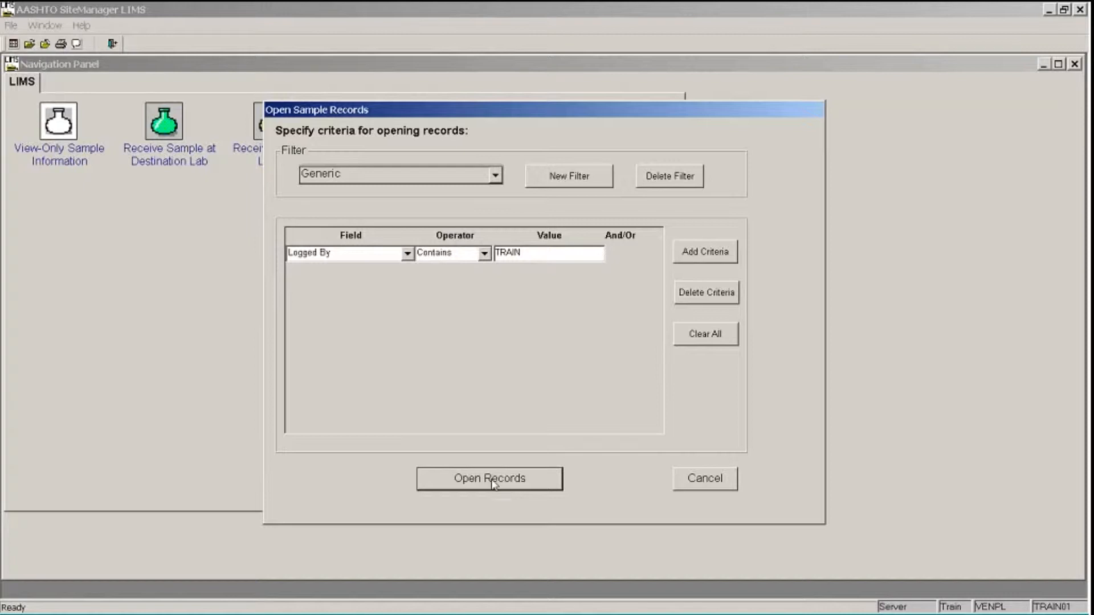
Load the TRAIN sample records and review the first record's Sample Details.
{"action": "left_click", "coordinate": [489, 479]}
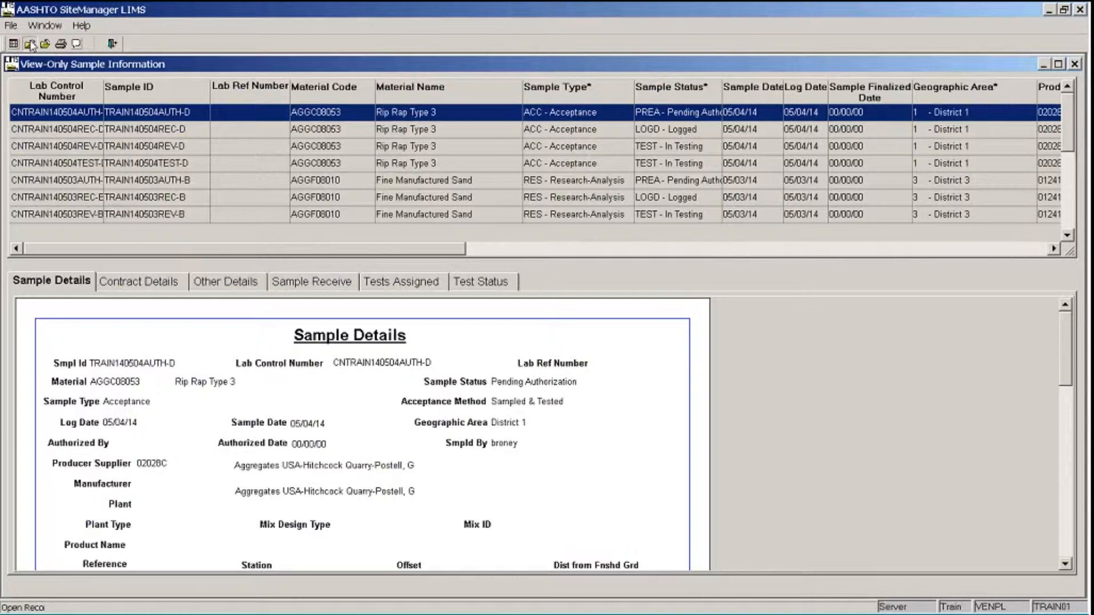
Return to the record criteria and save a new filter named Material Name.
{"action": "left_click", "coordinate": [29, 43]}
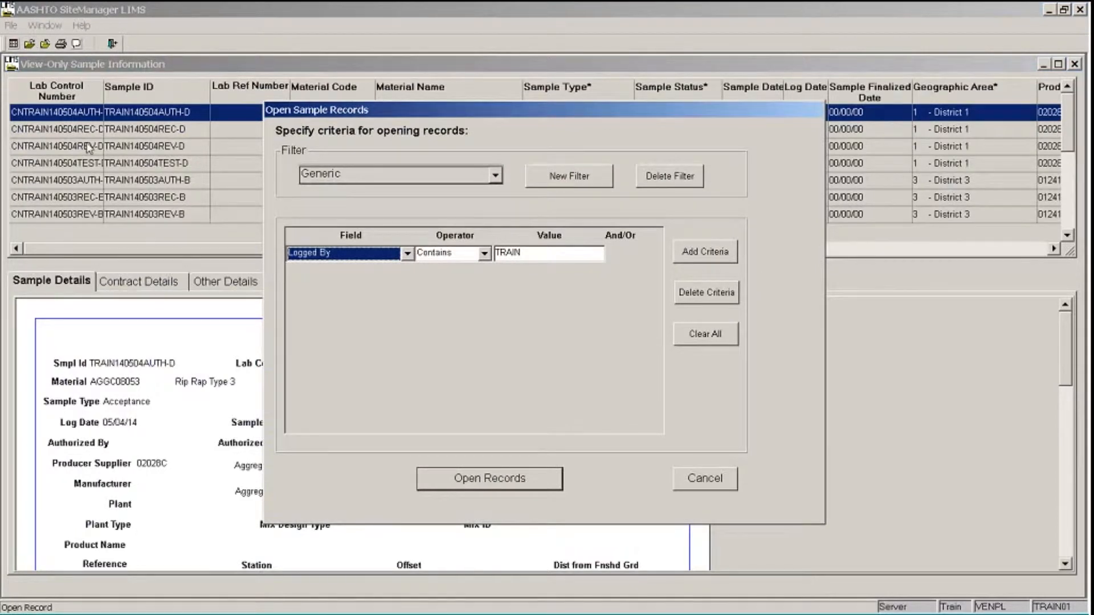
{"action": "mouse_move", "coordinate": [596, 177]}
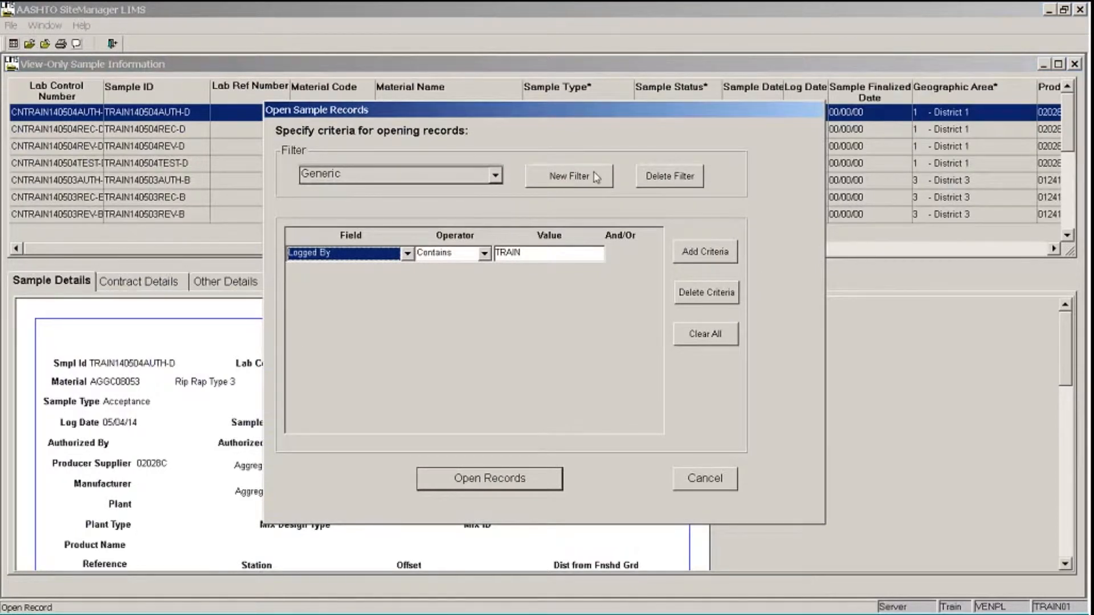
{"action": "left_click", "coordinate": [568, 175]}
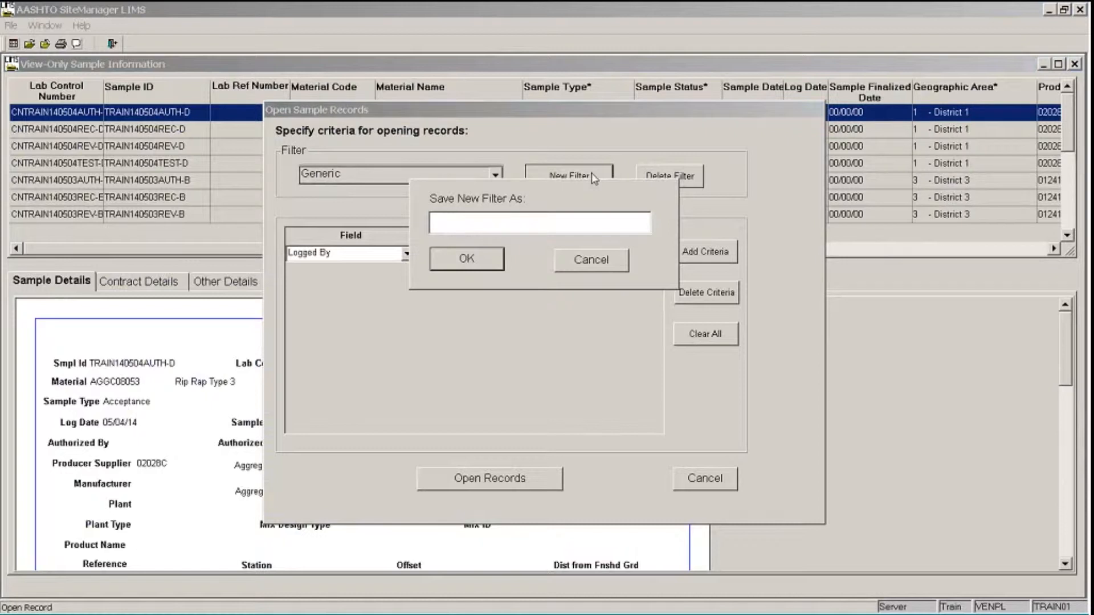
{"action": "type", "text": "Mat"}
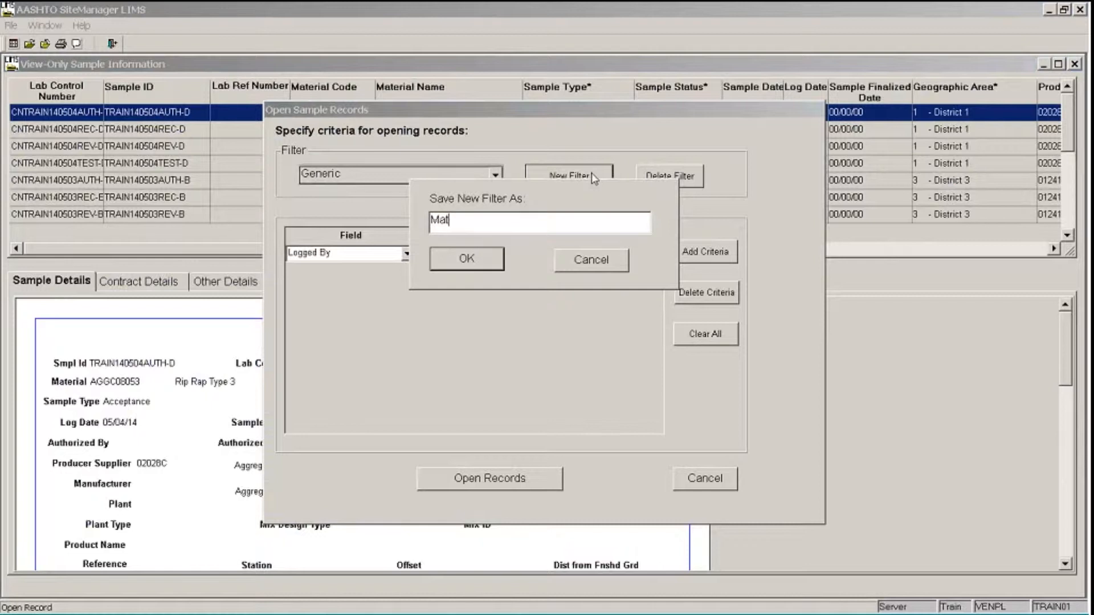
{"action": "type", "text": "erial Name"}
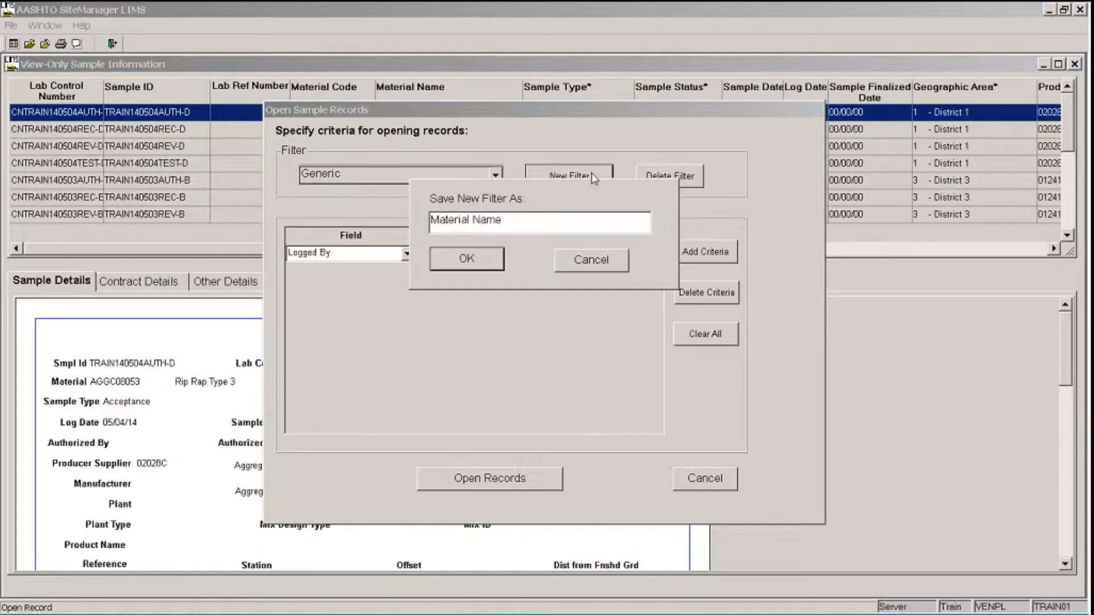
{"action": "left_click", "coordinate": [467, 259]}
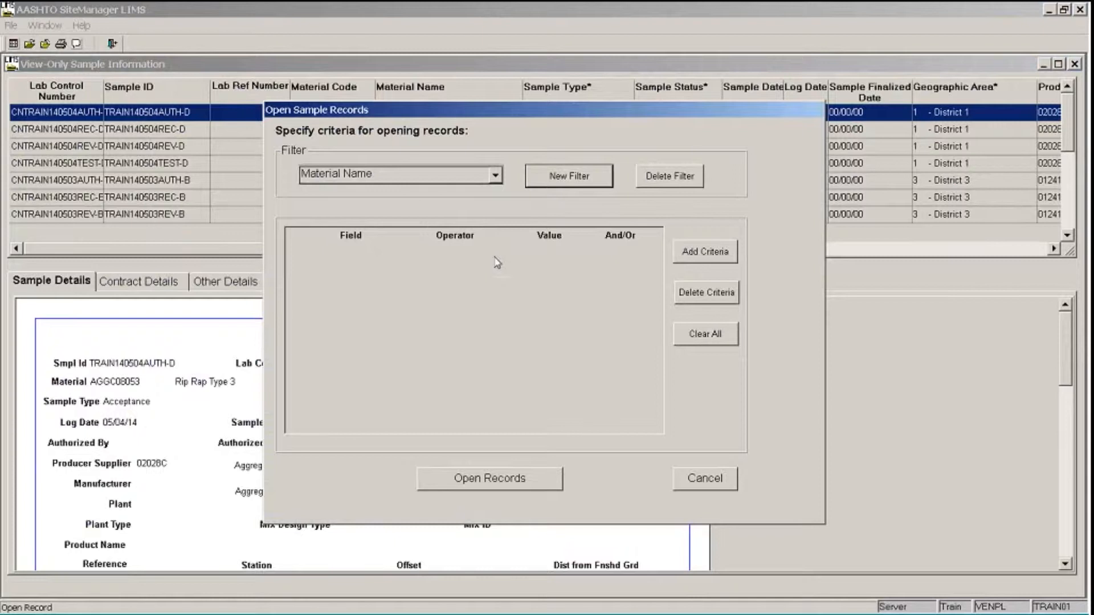
Add the criterion Material Name contains Sand to the new filter.
{"action": "left_click", "coordinate": [705, 251]}
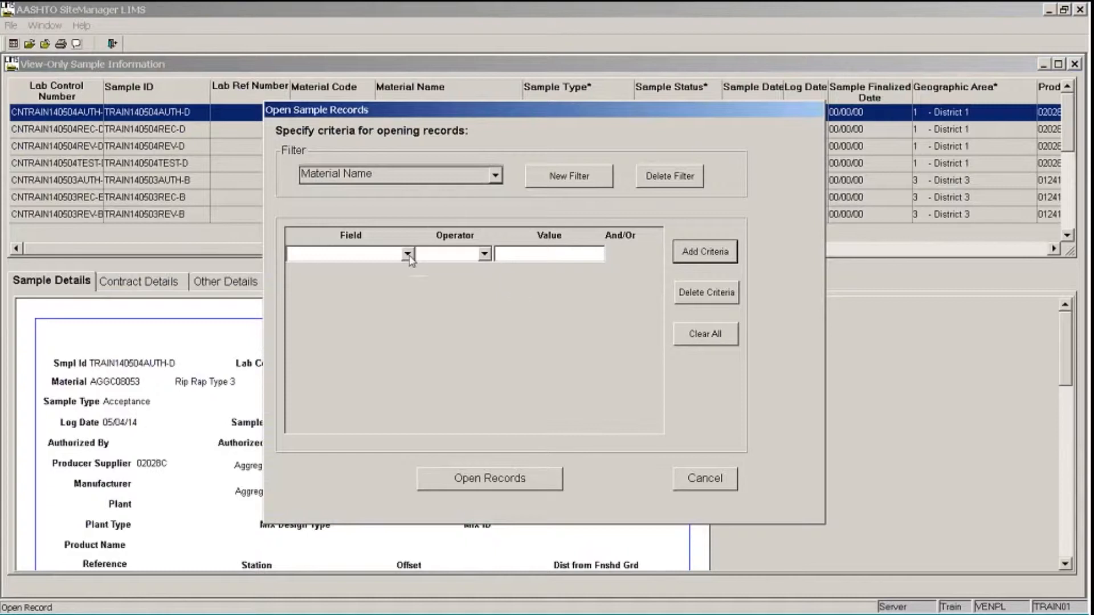
{"action": "left_click", "coordinate": [408, 253]}
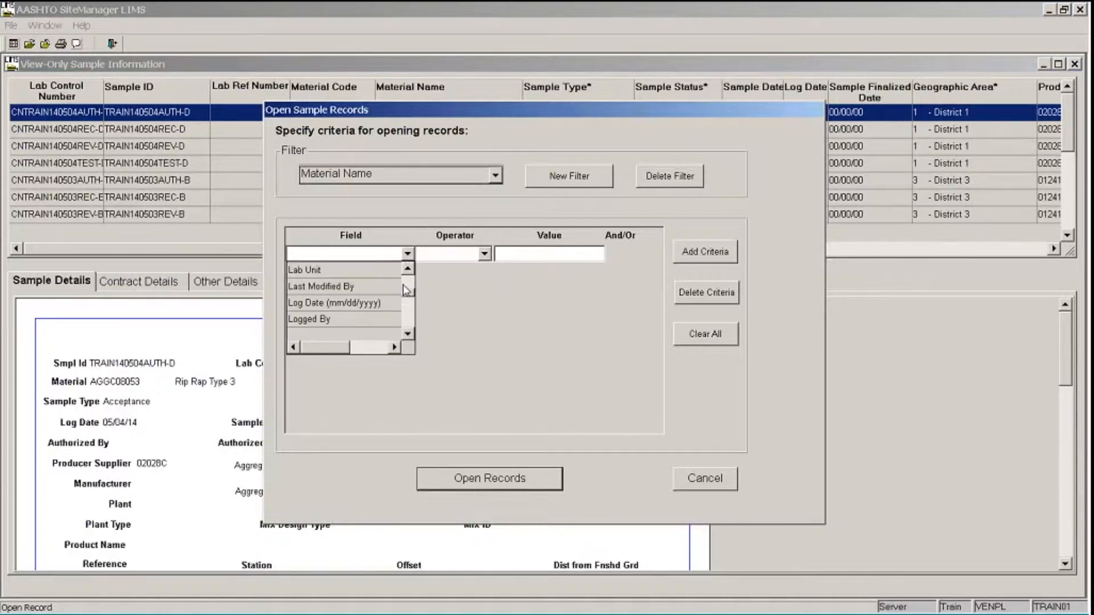
{"action": "left_click", "coordinate": [349, 253]}
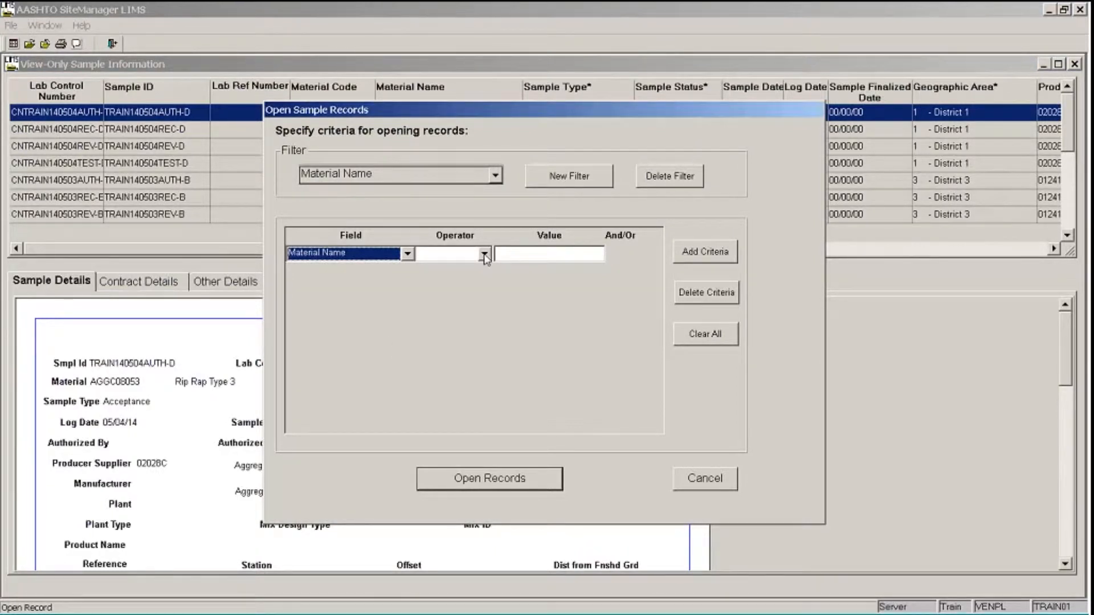
{"action": "left_click", "coordinate": [484, 253]}
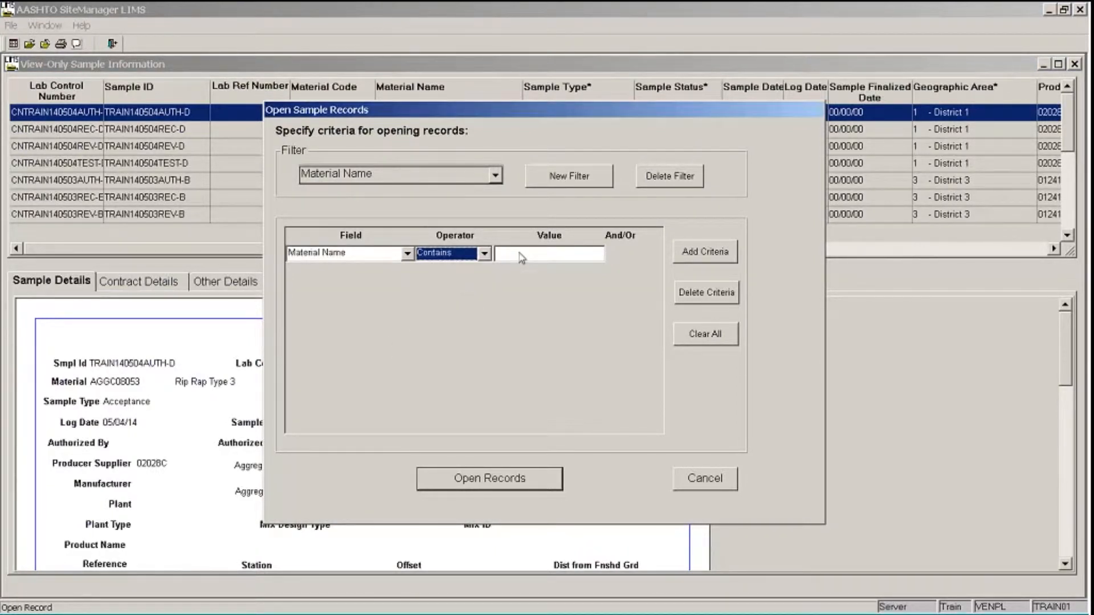
{"action": "type", "text": "Sa"}
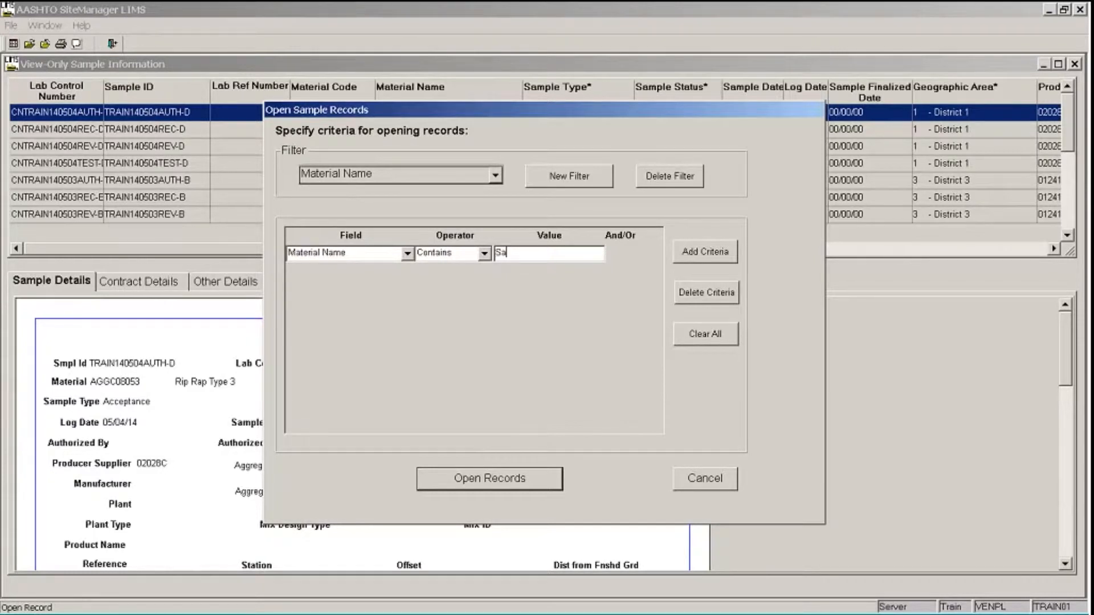
{"action": "type", "text": "nd"}
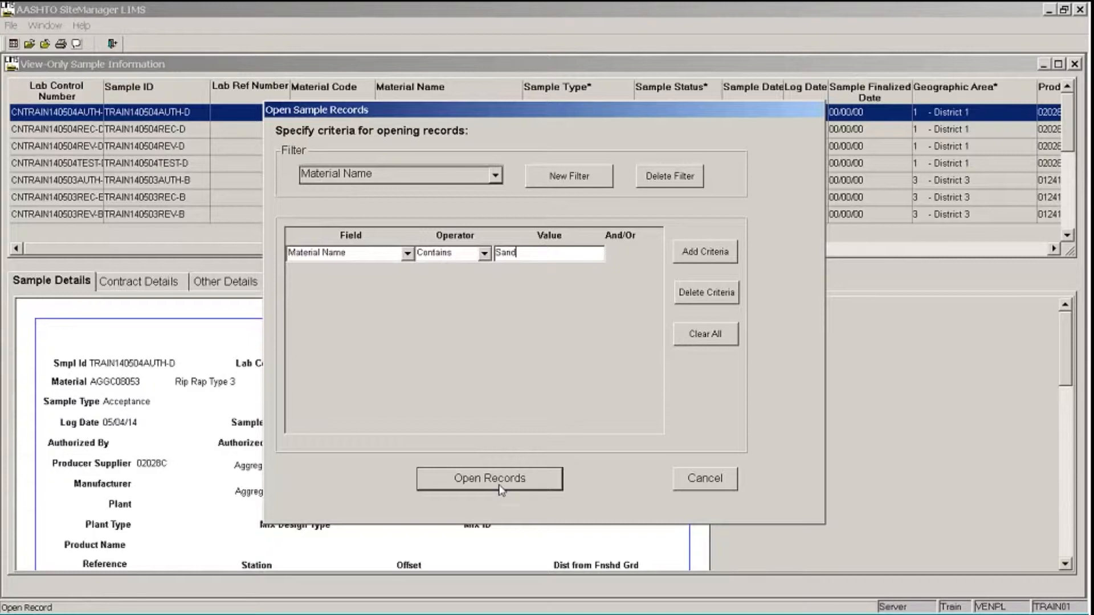
Load the Sand sample records and show Contract Details for sample TRAIN140503TEST-B.
{"action": "left_click", "coordinate": [489, 478]}
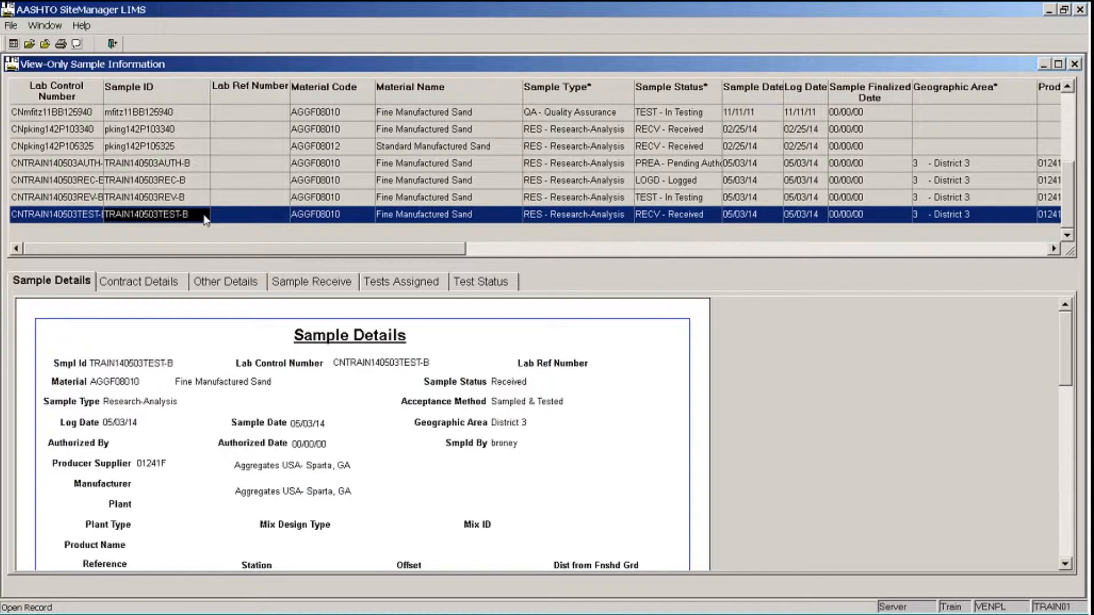
{"action": "mouse_move", "coordinate": [222, 229]}
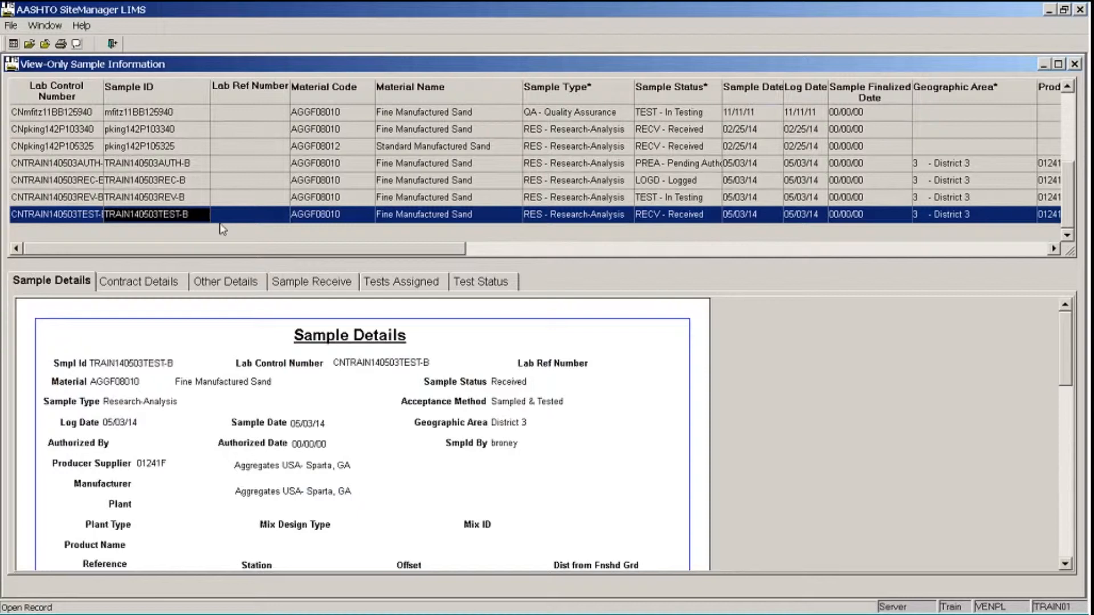
{"action": "mouse_move", "coordinate": [249, 318]}
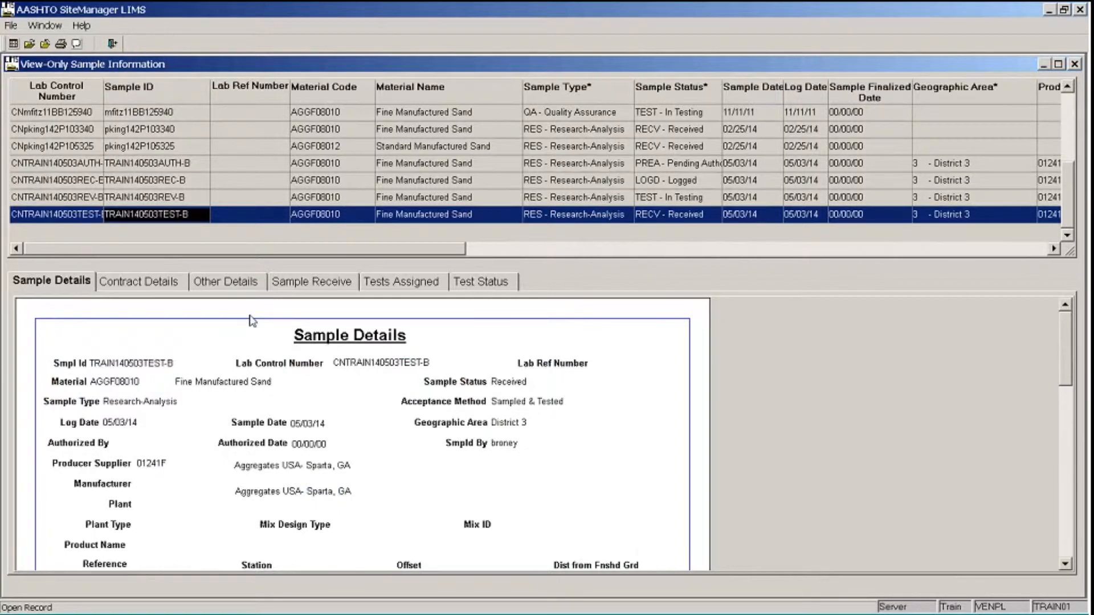
{"action": "mouse_move", "coordinate": [250, 329]}
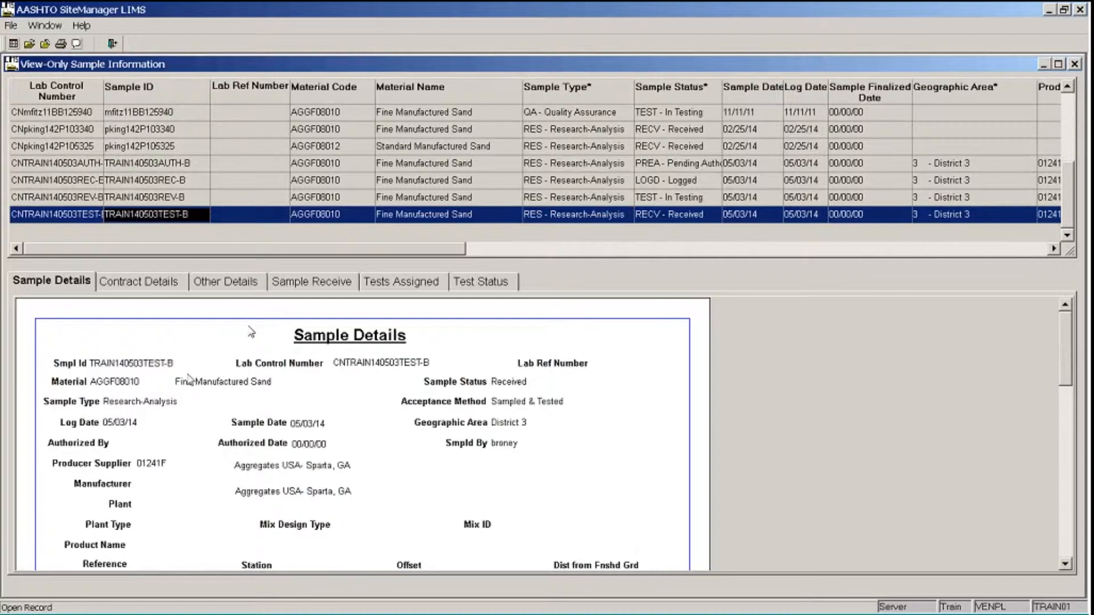
{"action": "mouse_move", "coordinate": [190, 411]}
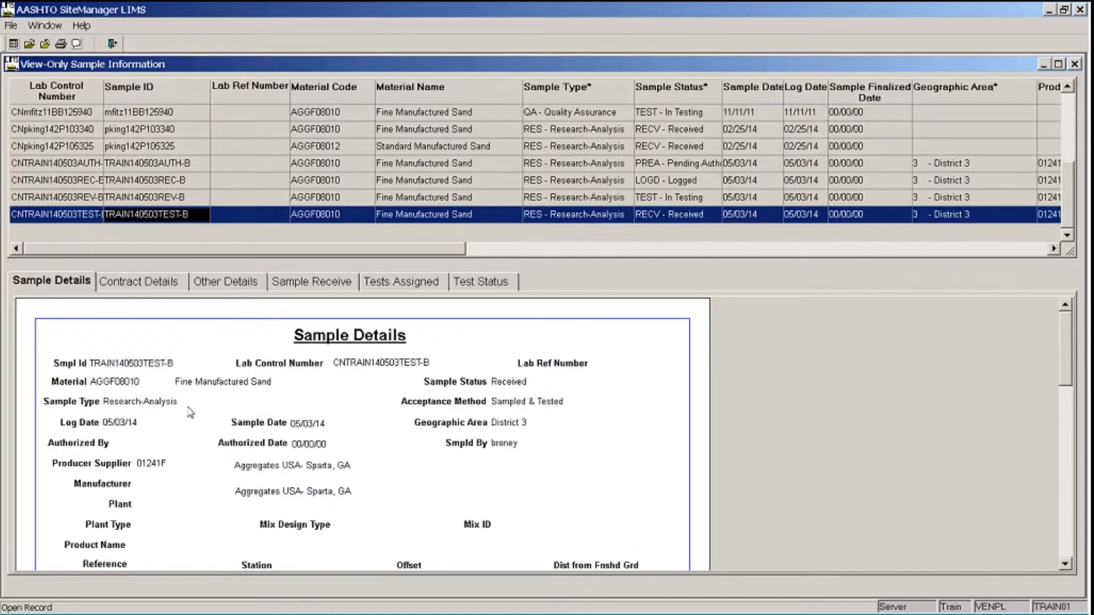
{"action": "mouse_move", "coordinate": [216, 424]}
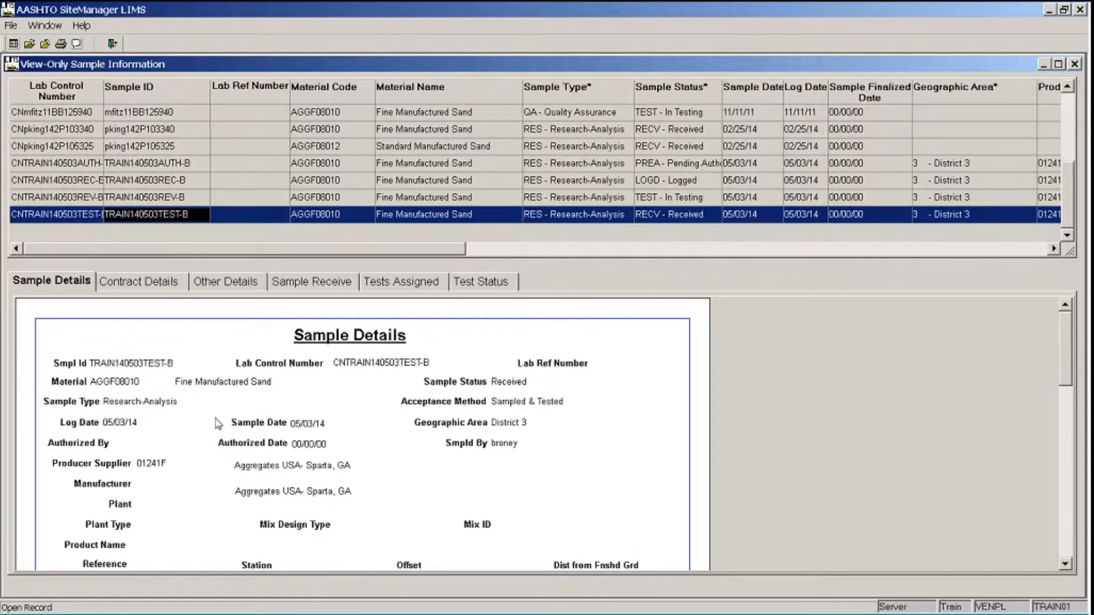
{"action": "scroll", "scroll_direction": "down", "scroll_amount": 3}
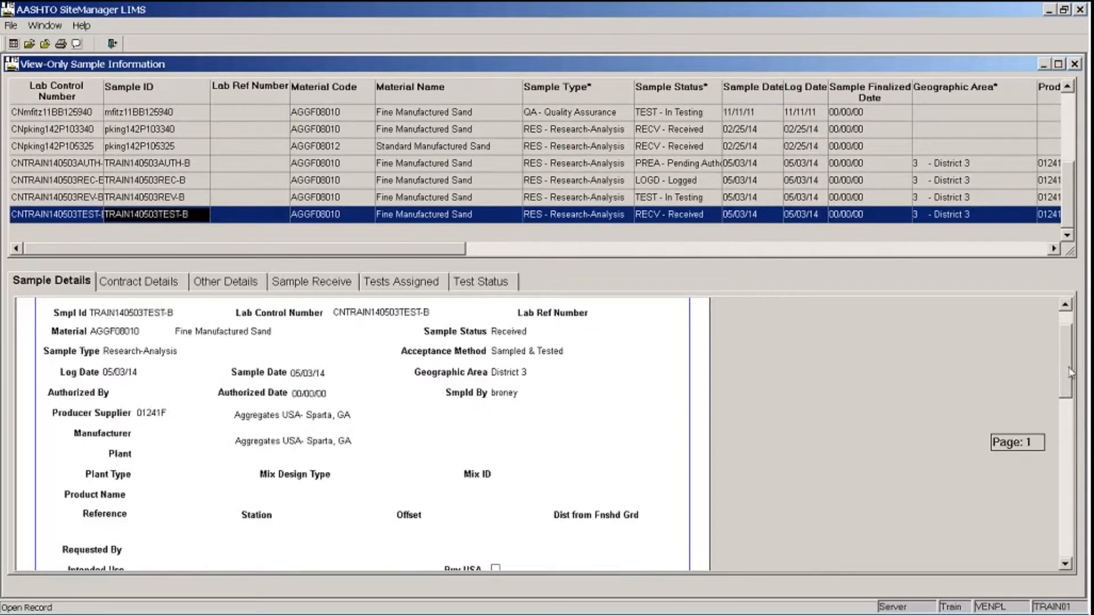
{"action": "scroll", "scroll_direction": "down", "scroll_amount": 3}
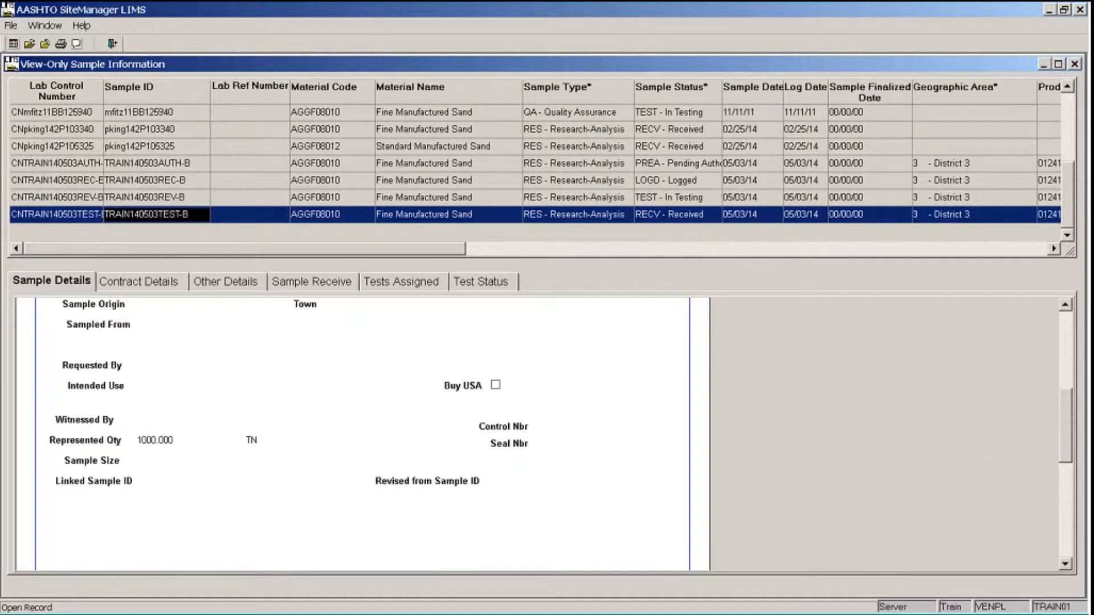
{"action": "left_click", "coordinate": [141, 281]}
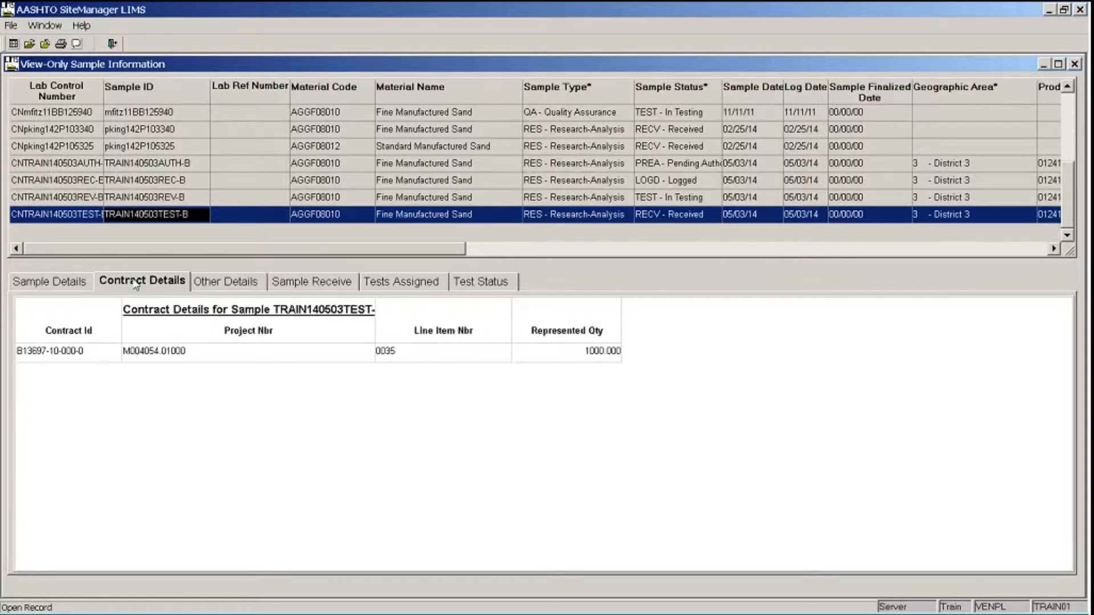
Review the sample's Other Details, Sample Receive and Tests Assigned information.
{"action": "left_click", "coordinate": [227, 282]}
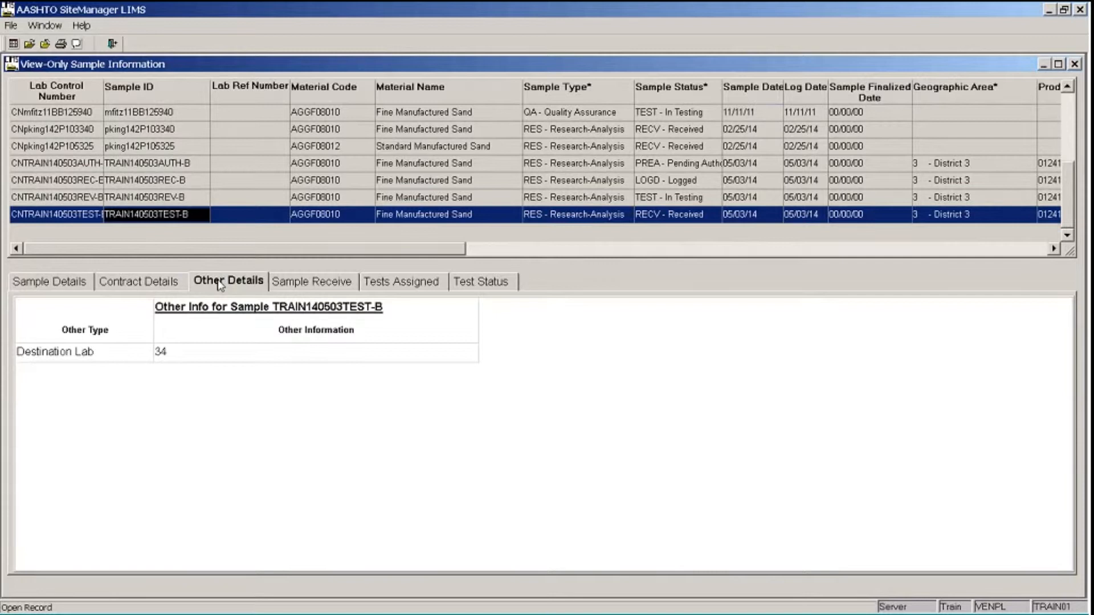
{"action": "mouse_move", "coordinate": [286, 281]}
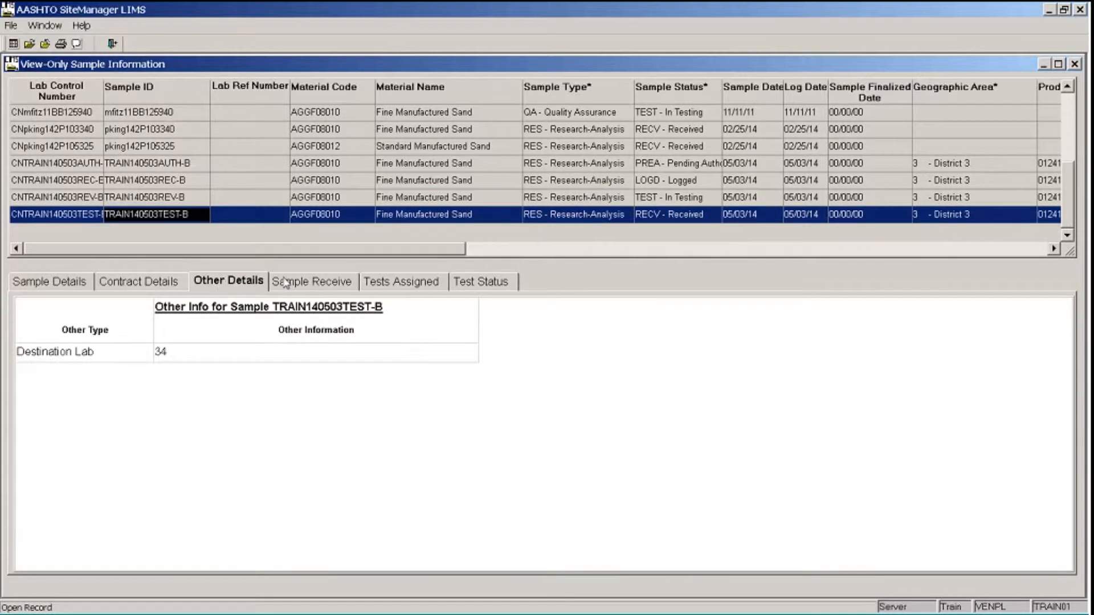
{"action": "left_click", "coordinate": [314, 281]}
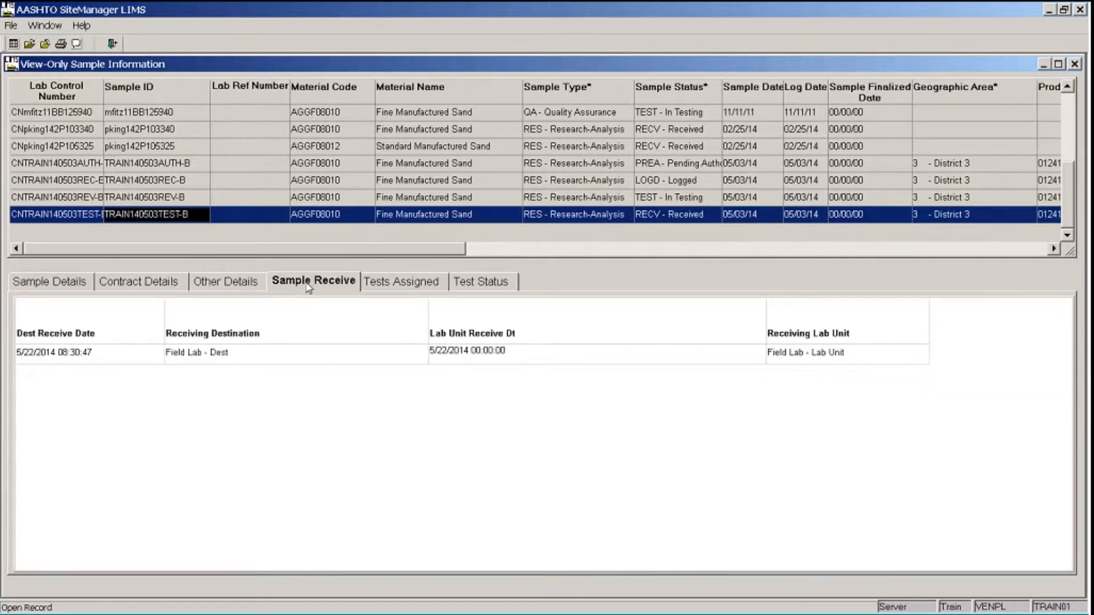
{"action": "mouse_move", "coordinate": [310, 389]}
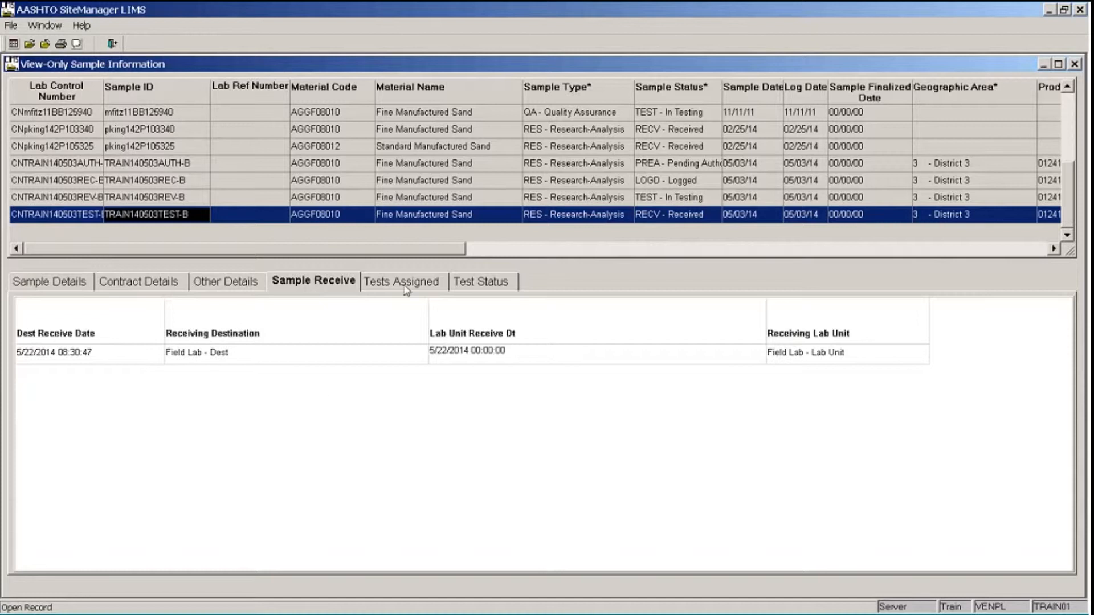
{"action": "left_click", "coordinate": [403, 281]}
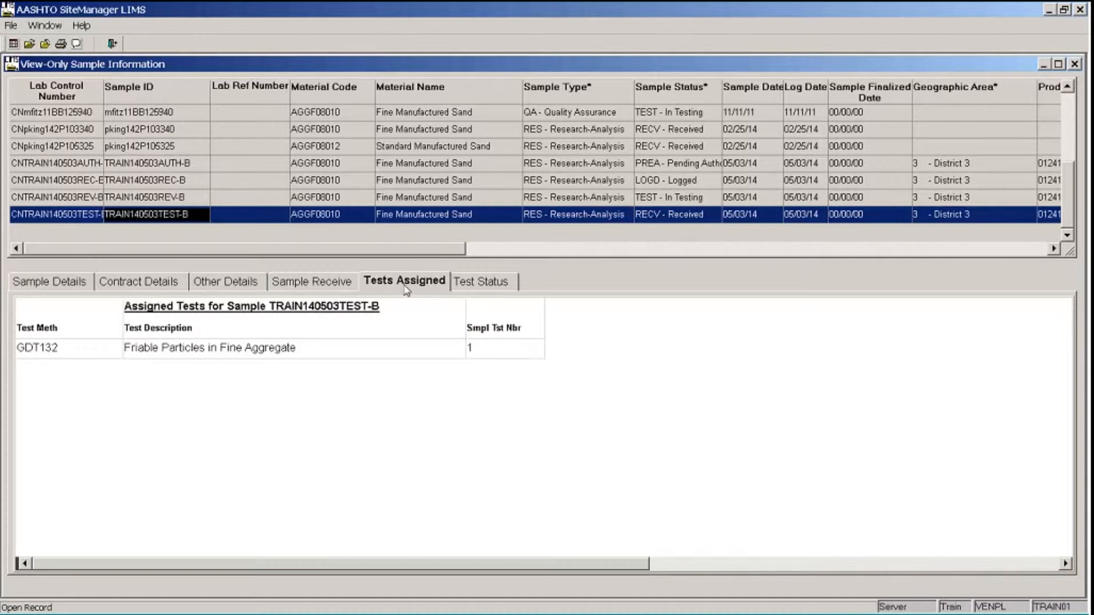
Review the GDT132 test status: Test Assigned, Medium priority.
{"action": "left_click", "coordinate": [484, 282]}
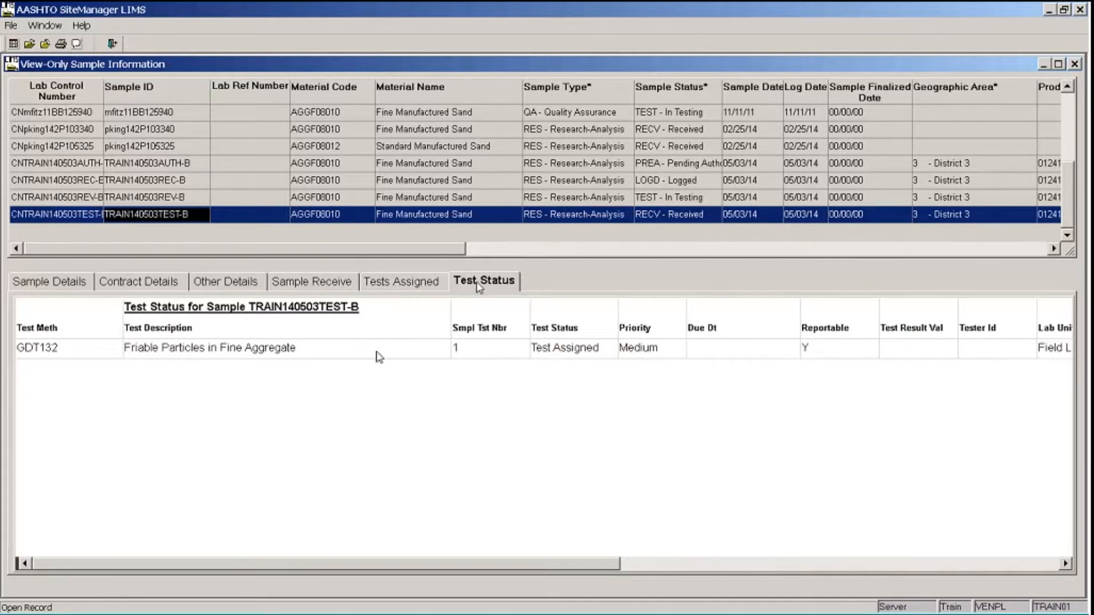
{"action": "mouse_move", "coordinate": [341, 399]}
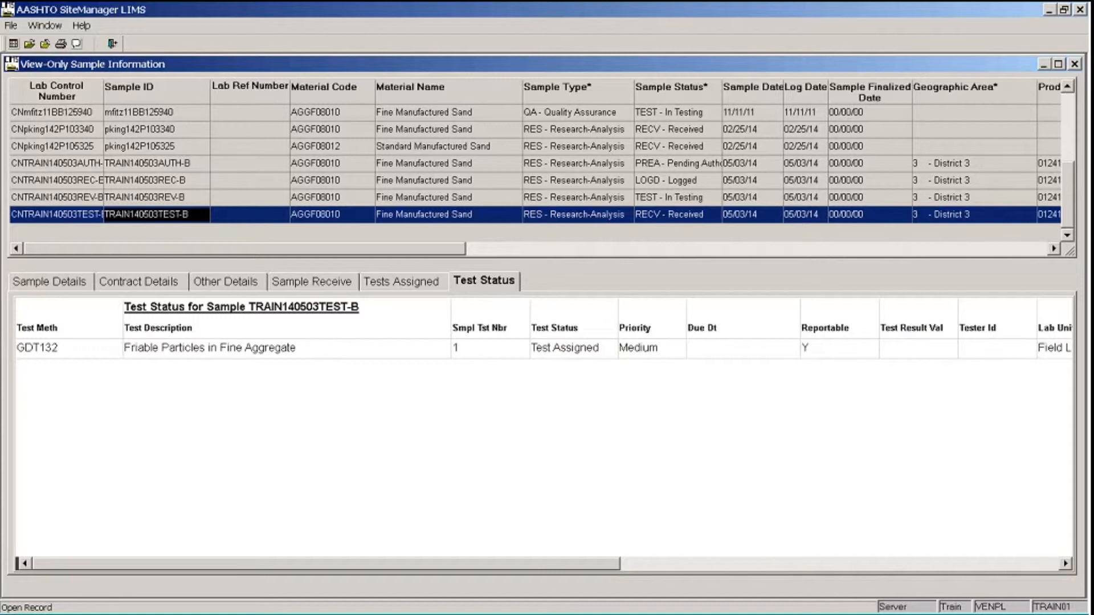
{"action": "mouse_move", "coordinate": [337, 433]}
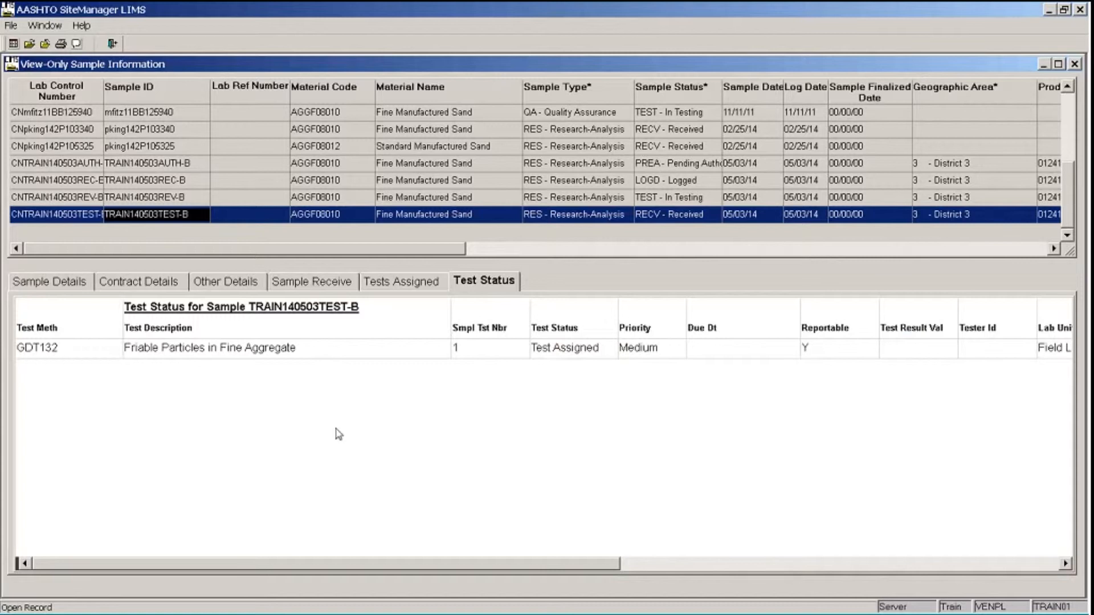
{"action": "mouse_move", "coordinate": [361, 487]}
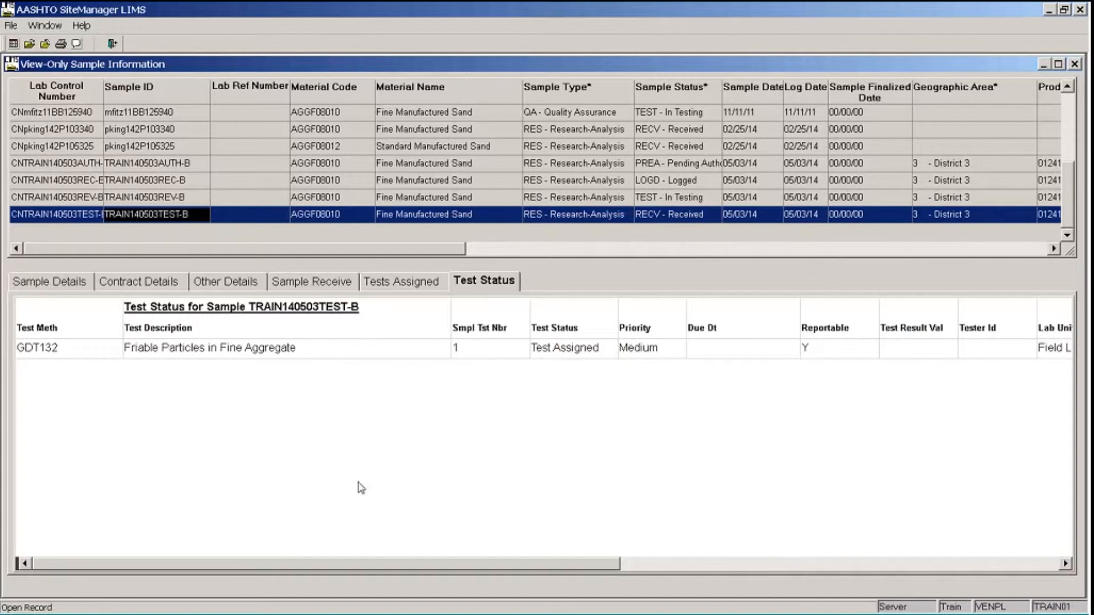
{"action": "mouse_move", "coordinate": [46, 95]}
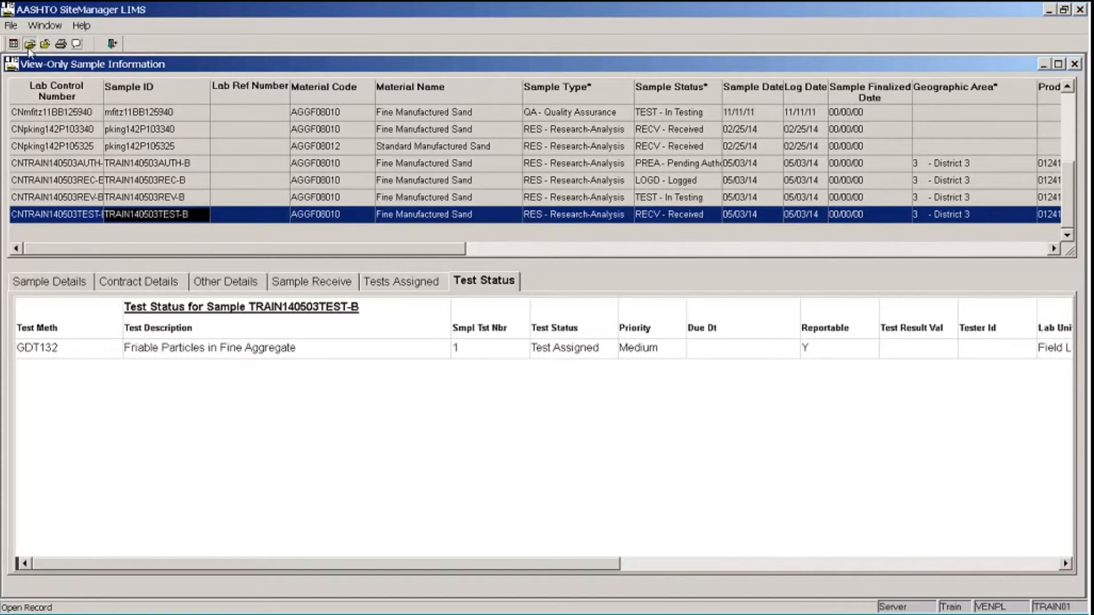
Delete the Material Name contains Sand criterion and reload the Generic filter's records.
{"action": "left_click", "coordinate": [30, 45]}
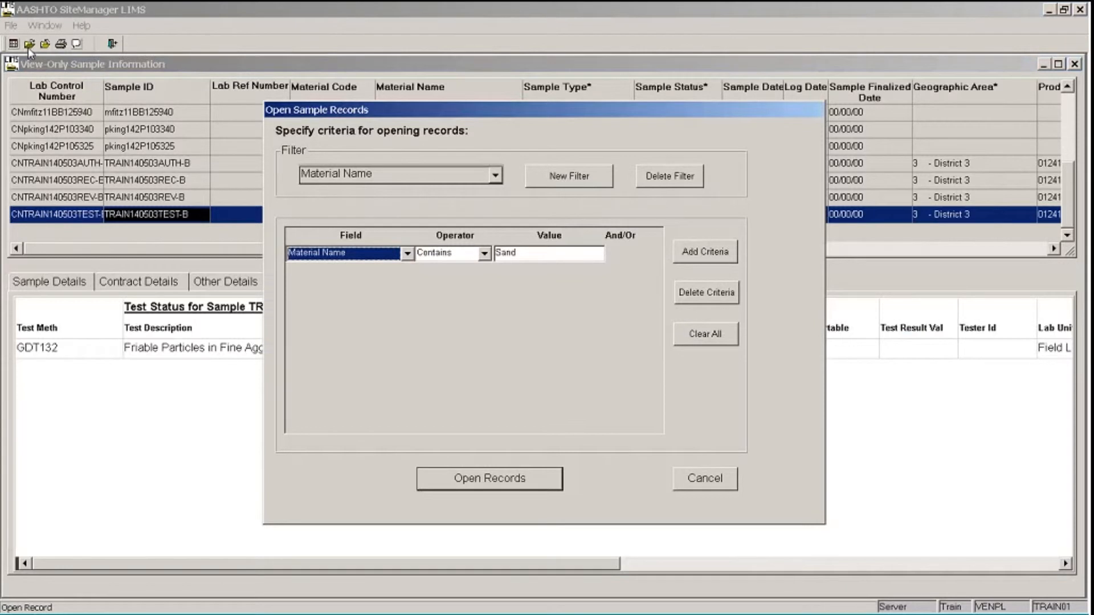
{"action": "mouse_move", "coordinate": [493, 237]}
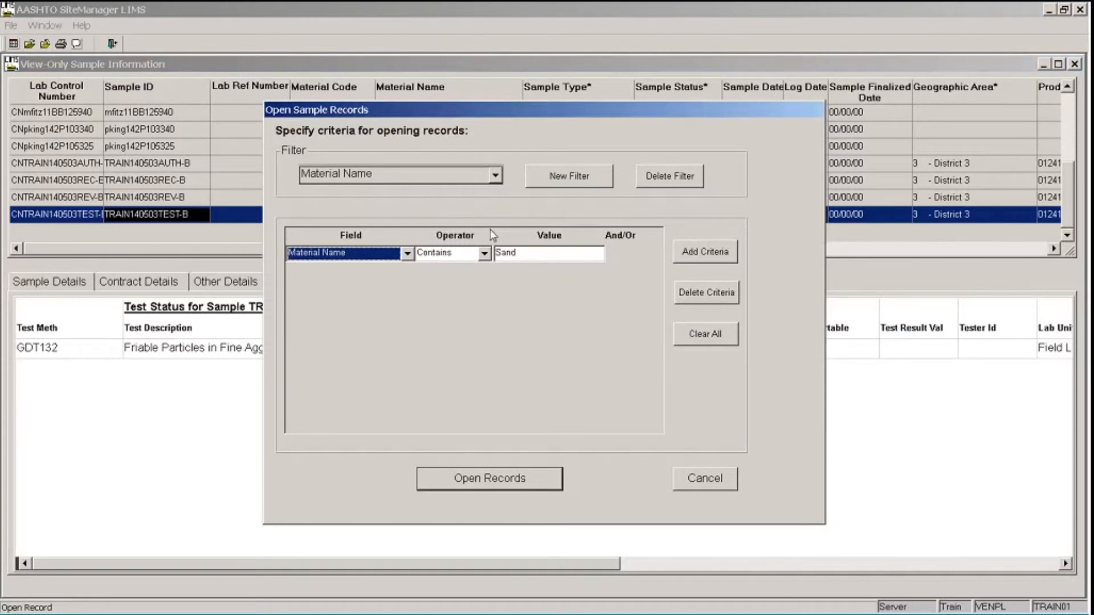
{"action": "mouse_move", "coordinate": [707, 292]}
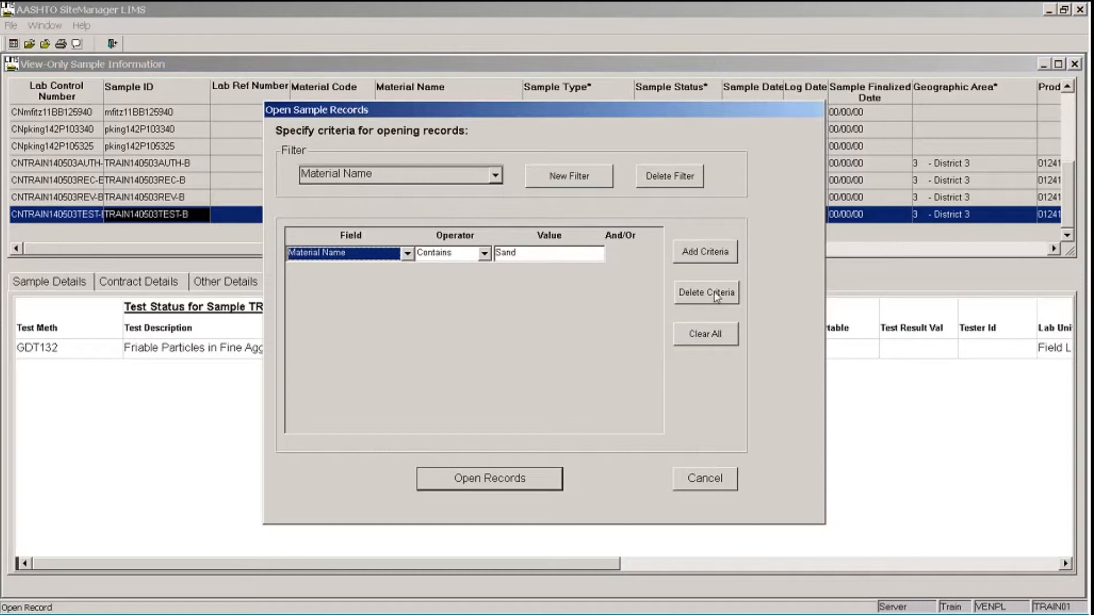
{"action": "left_click", "coordinate": [705, 293]}
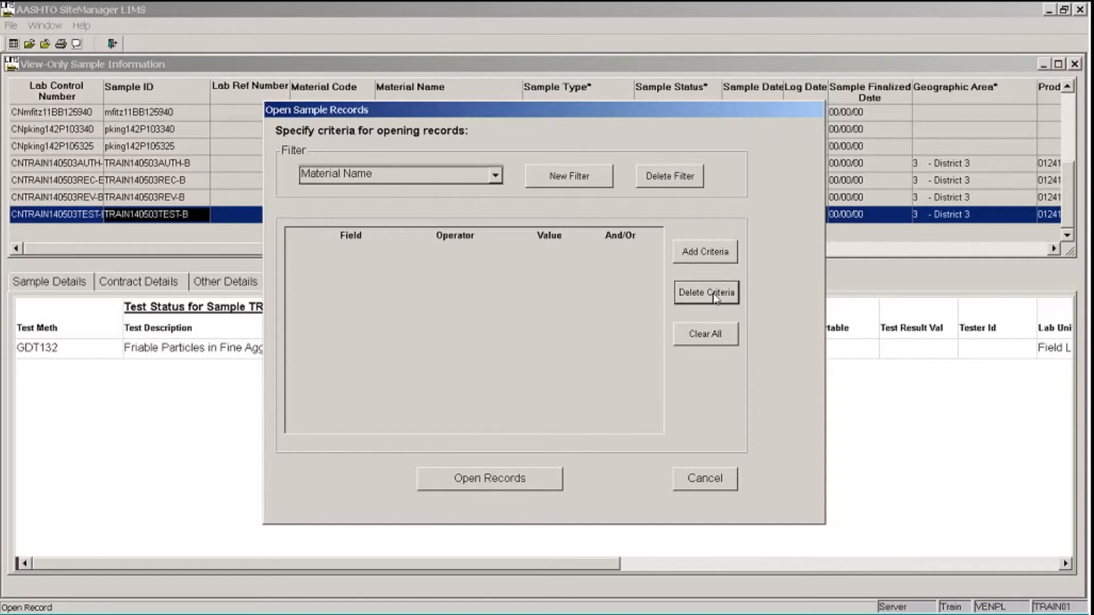
{"action": "mouse_move", "coordinate": [501, 184]}
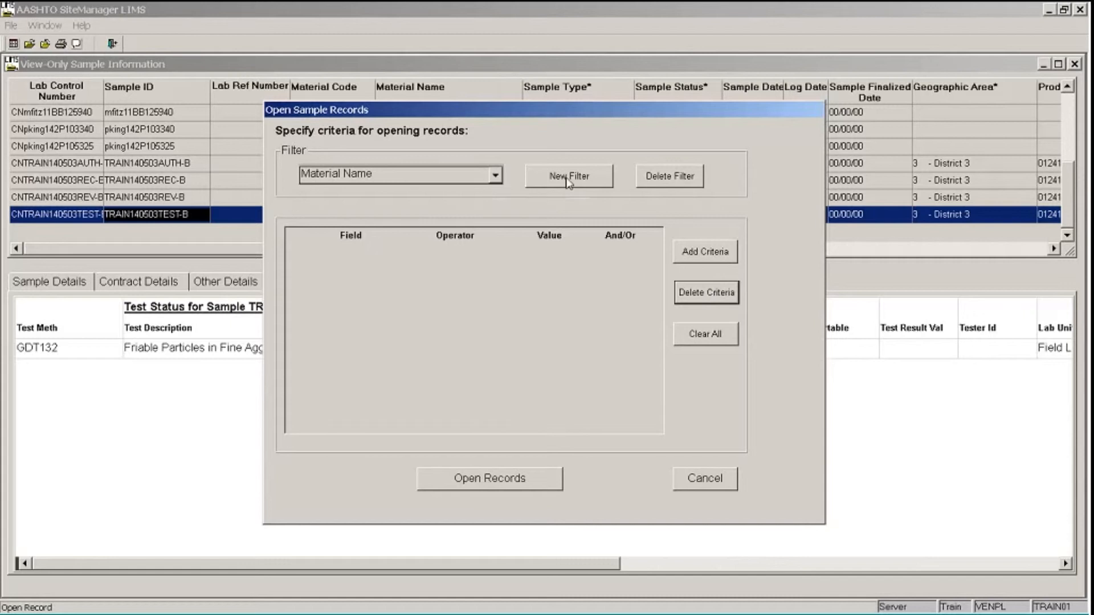
{"action": "mouse_move", "coordinate": [668, 176]}
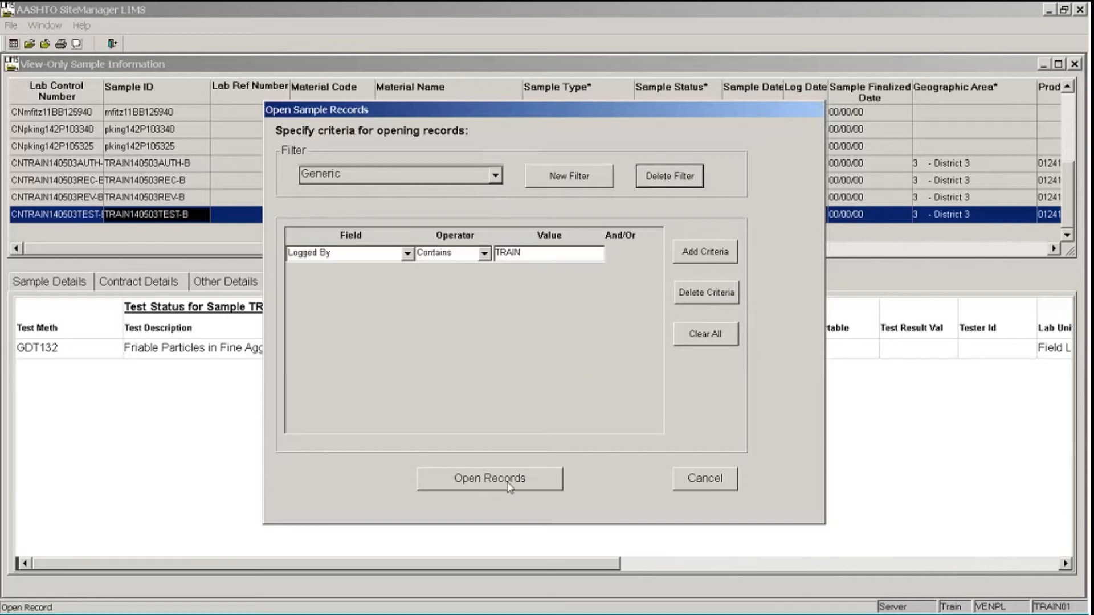
{"action": "left_click", "coordinate": [489, 479]}
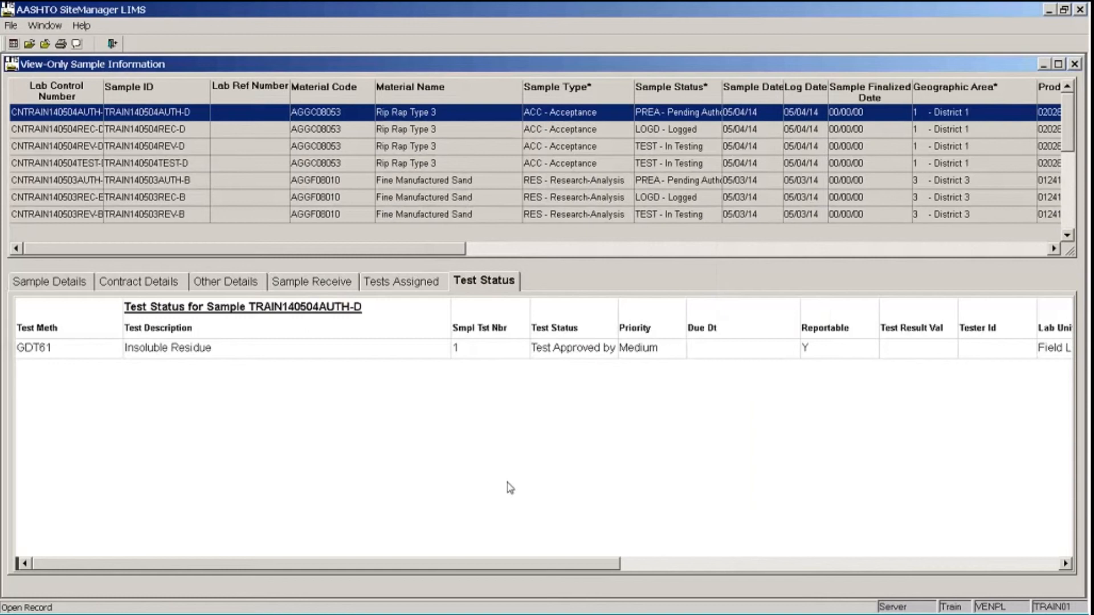
{"action": "mouse_move", "coordinate": [493, 491]}
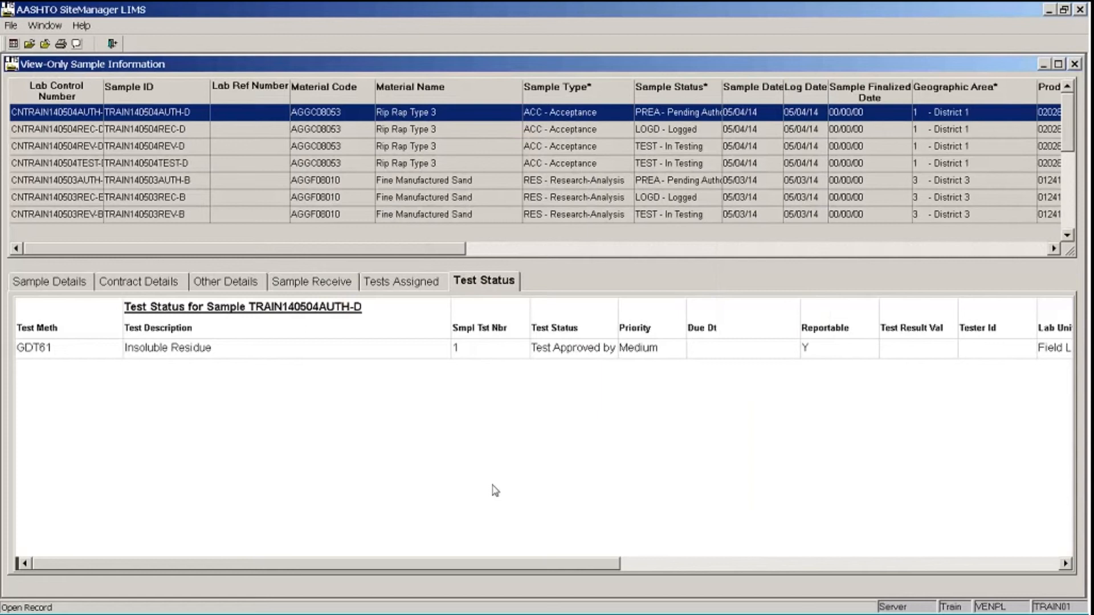
{"action": "mouse_move", "coordinate": [503, 506]}
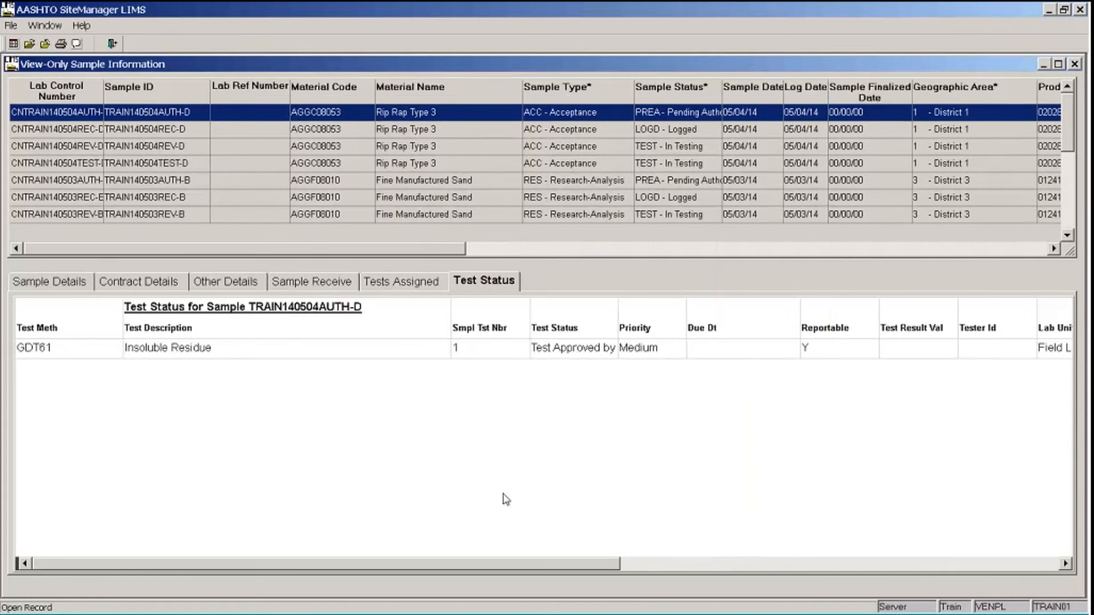
{"action": "mouse_move", "coordinate": [493, 484]}
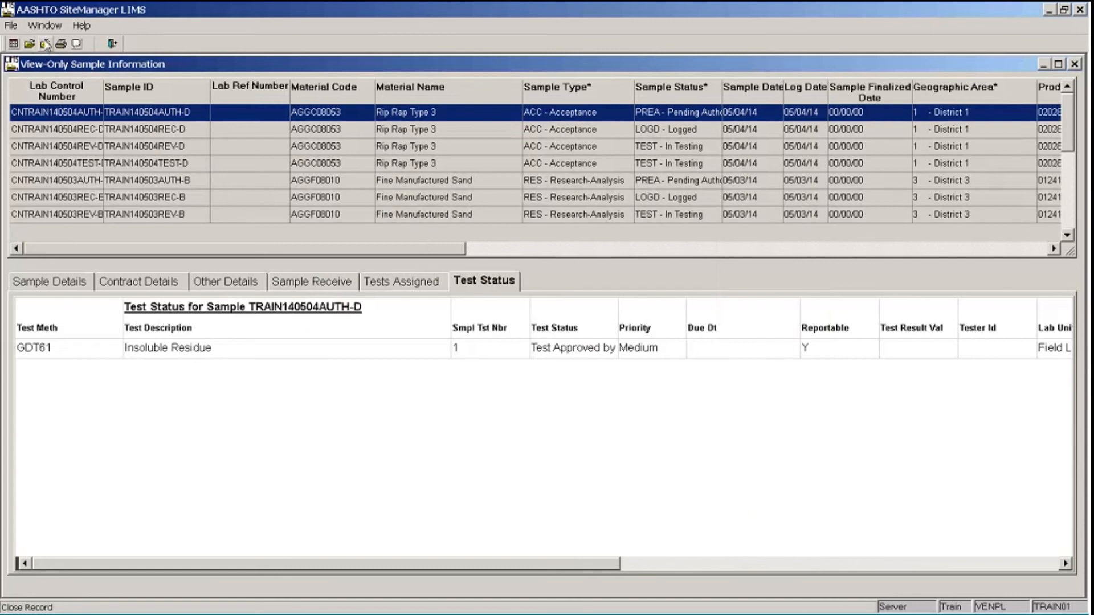
Exit the application via File > Exit Application and confirm with Yes.
{"action": "left_click", "coordinate": [11, 26]}
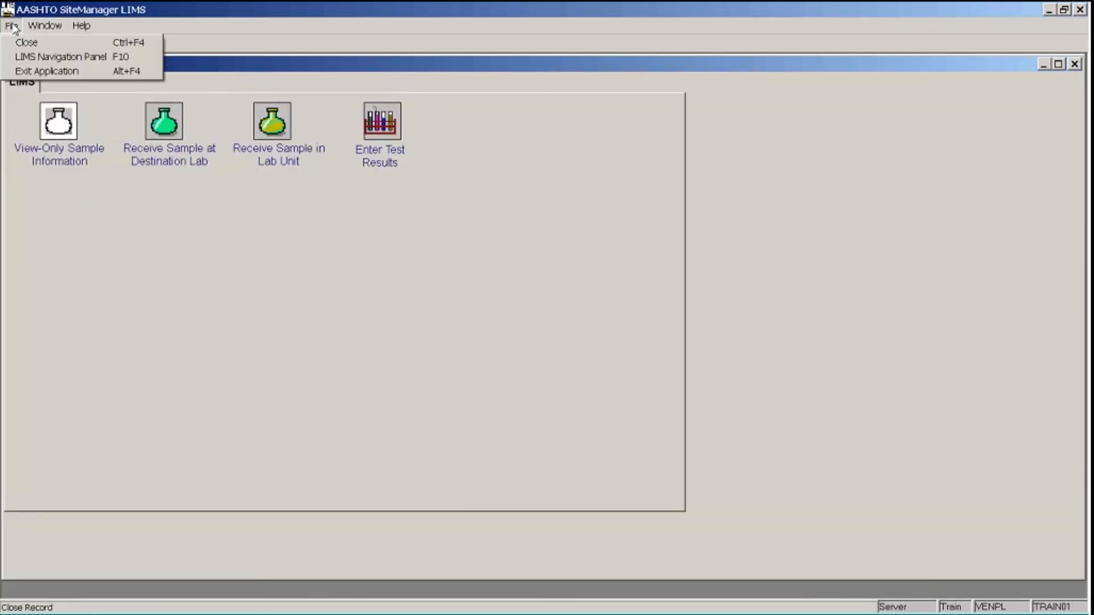
{"action": "left_click", "coordinate": [46, 70]}
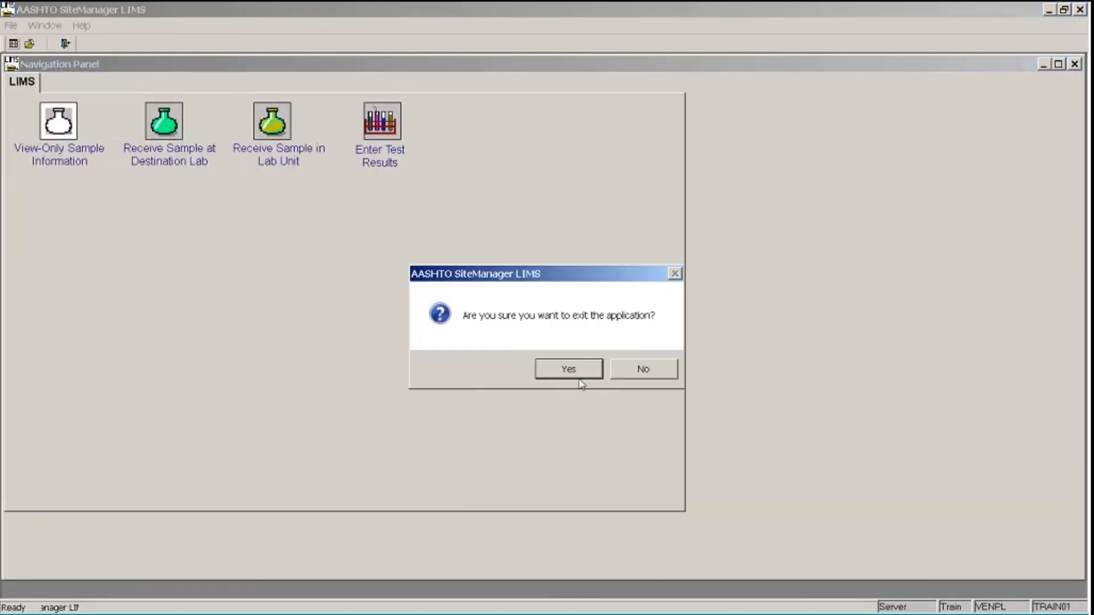
{"action": "left_click", "coordinate": [568, 368]}
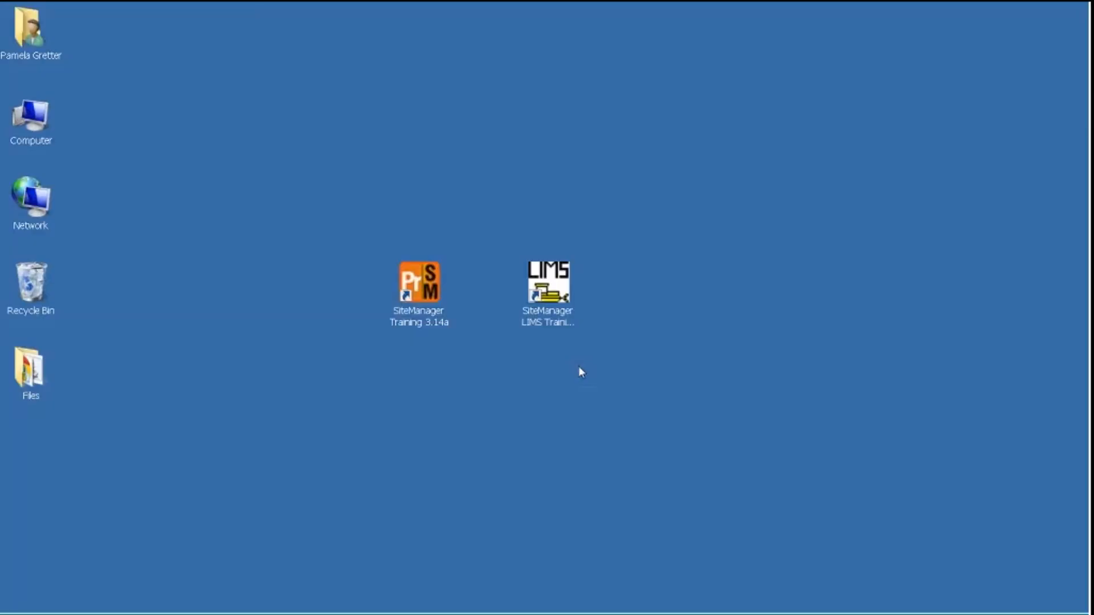